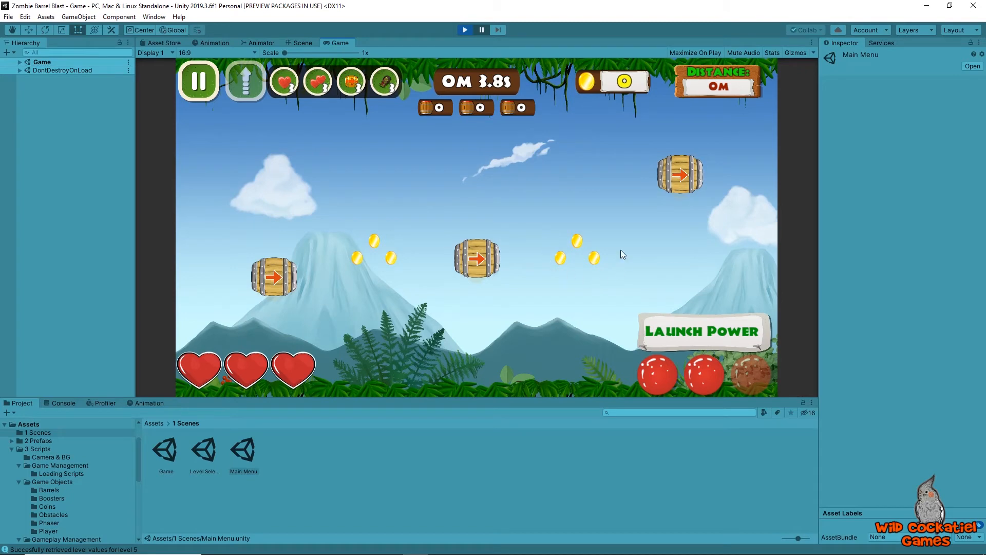
pyautogui.moveTo(364, 236)
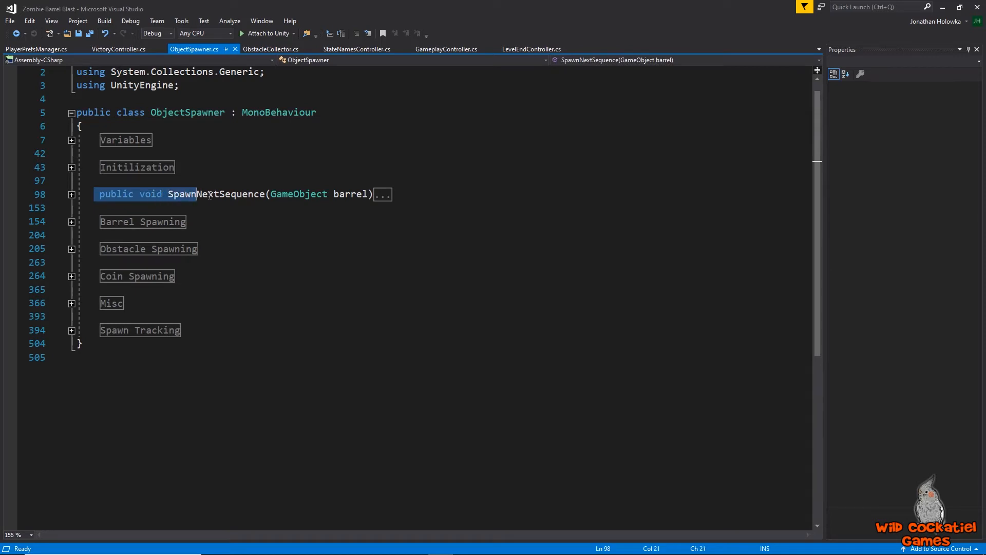
# Step: Expand the collapsed SpawnNextSequence method and scroll through its code
pyautogui.doubleClick(214, 193)
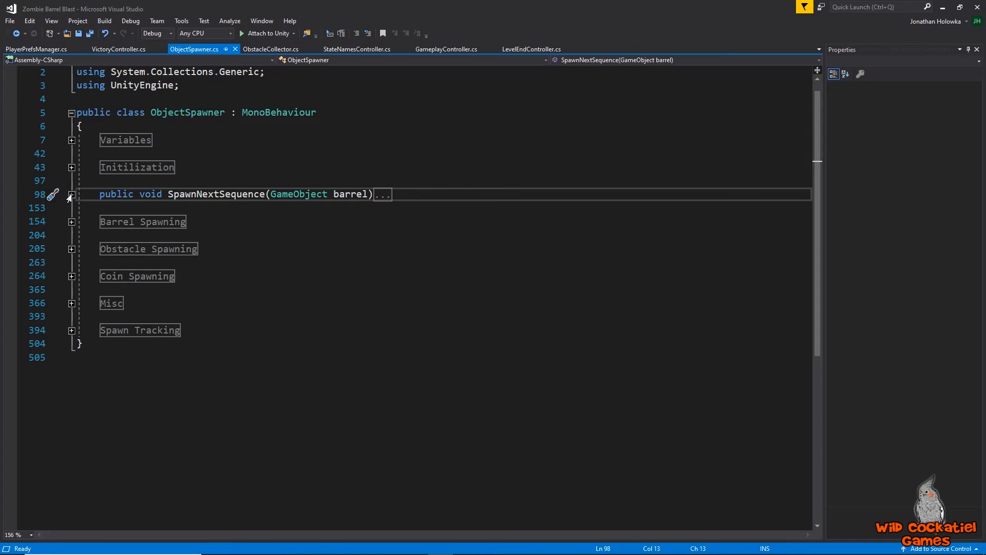
pyautogui.click(71, 197)
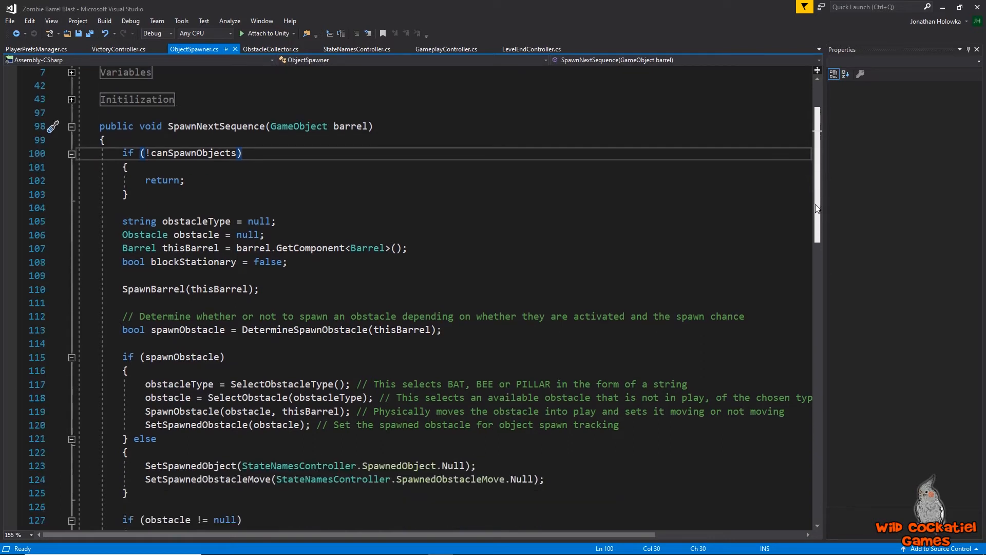
pyautogui.scroll(-3)
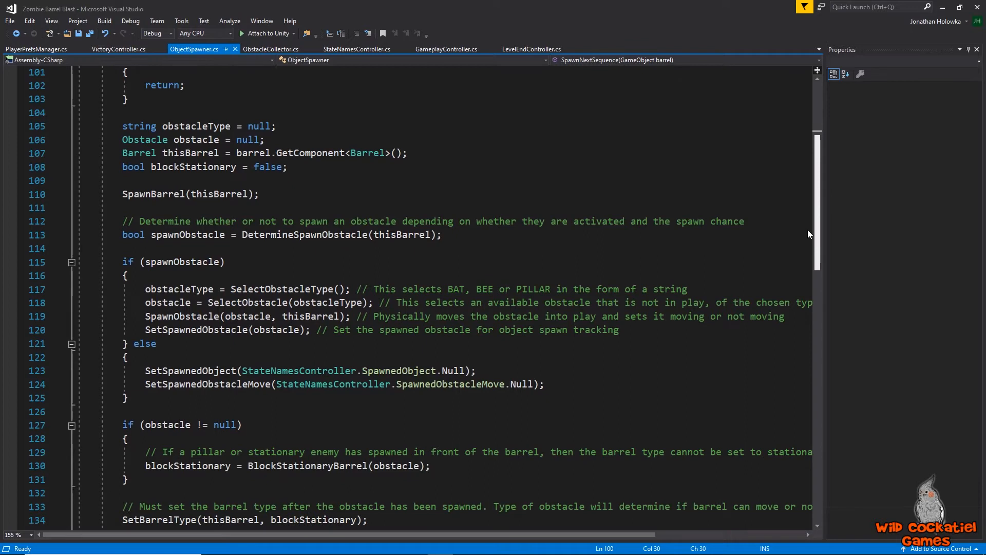
pyautogui.scroll(-3)
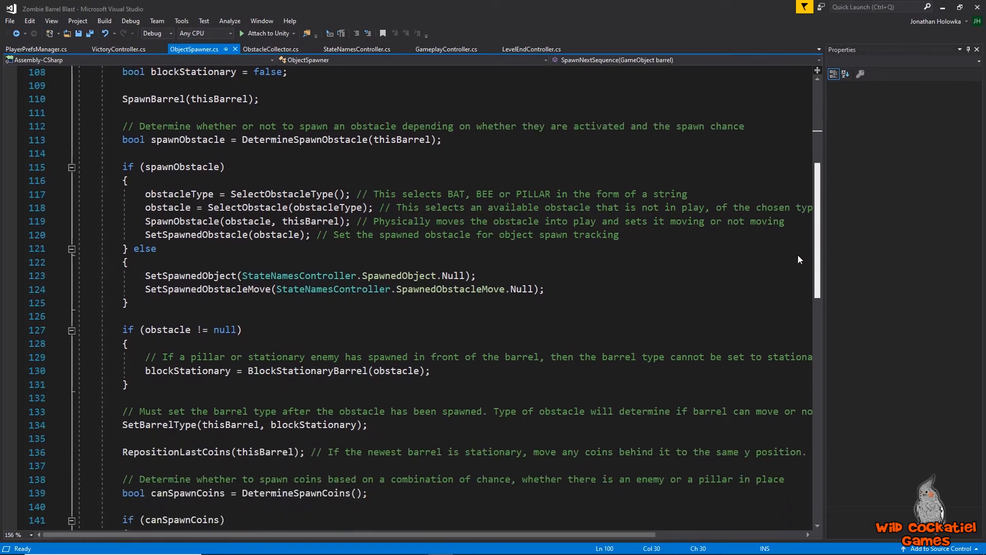
pyautogui.scroll(-3)
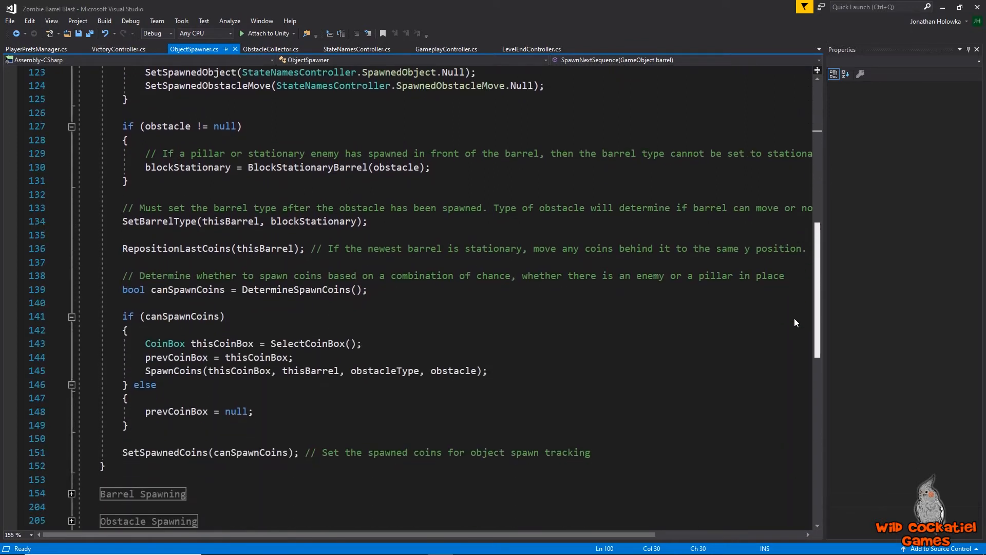
pyautogui.scroll(-3)
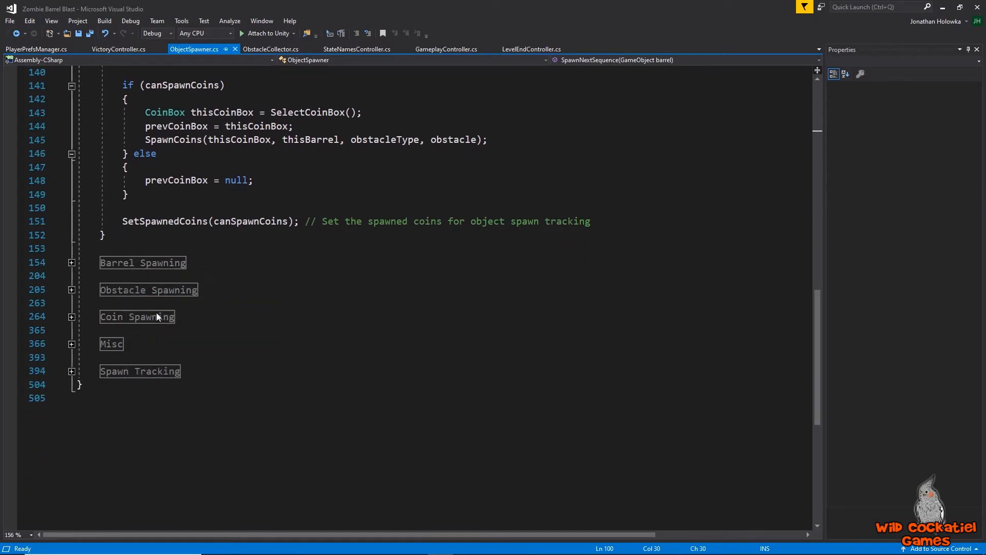
# Step: Expand the Obstacle Spawning region and scroll through it
pyautogui.click(71, 289)
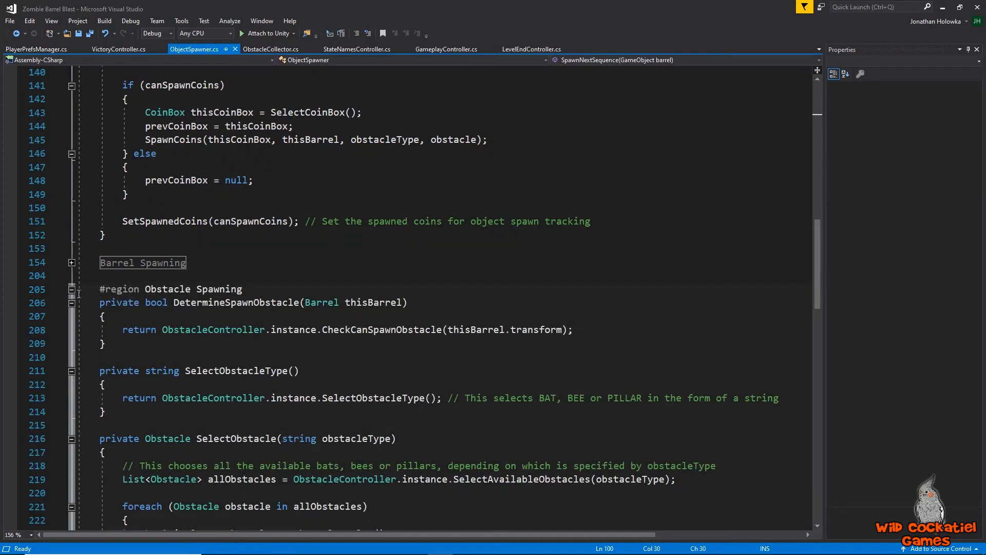
pyautogui.scroll(-3)
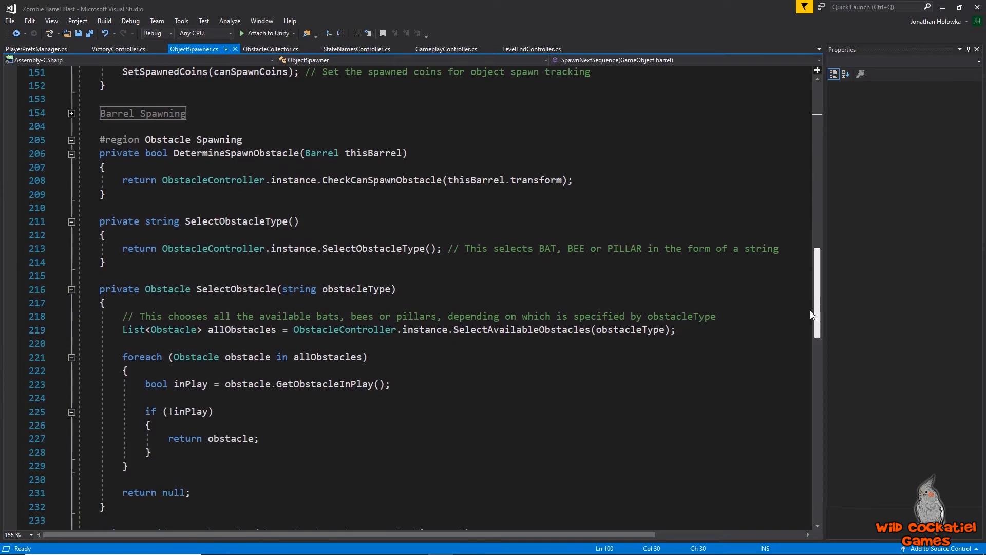
pyautogui.scroll(-3)
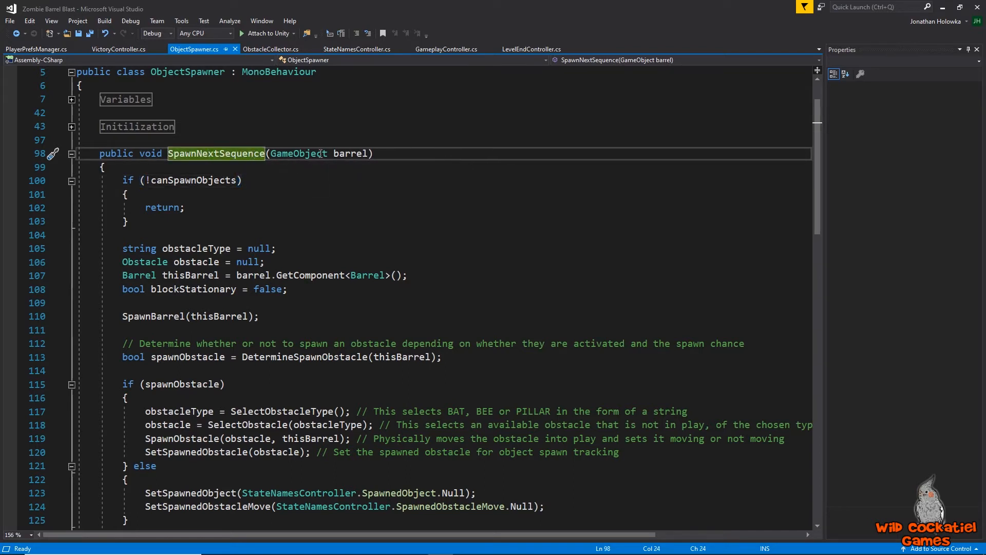
pyautogui.moveTo(215, 153)
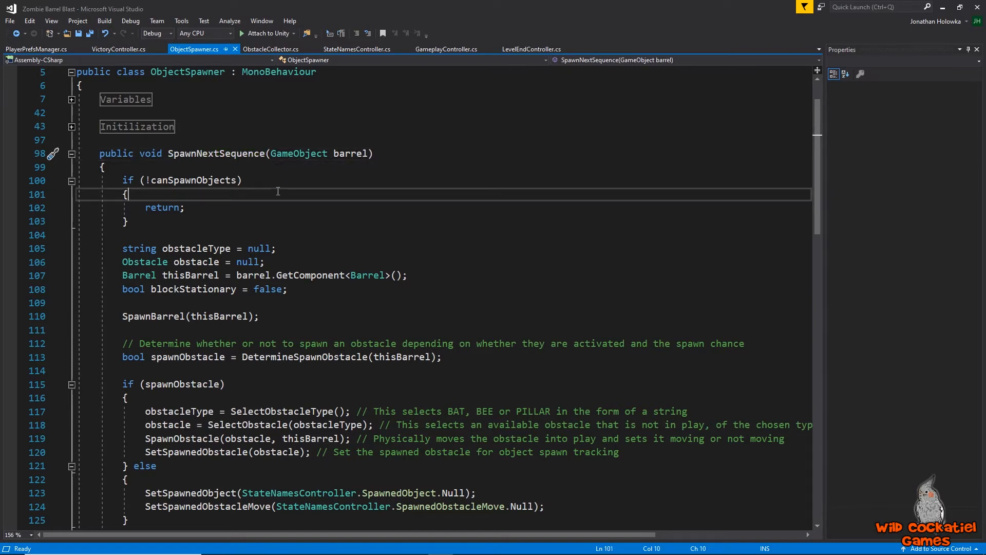
# Step: Scroll through SpawnNextSequence's obstacle, barrel-type and coin-spawning steps
pyautogui.scroll(-3)
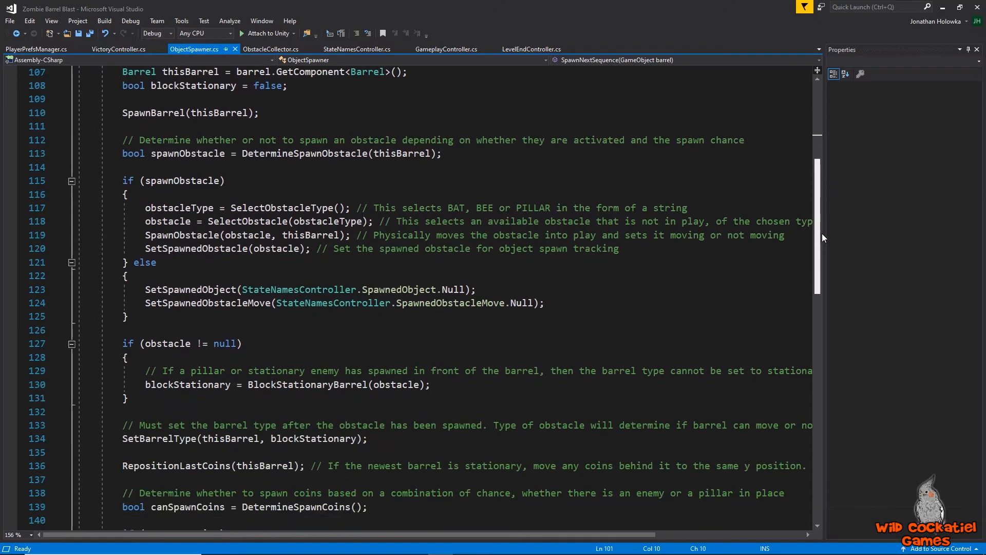
pyautogui.scroll(-3)
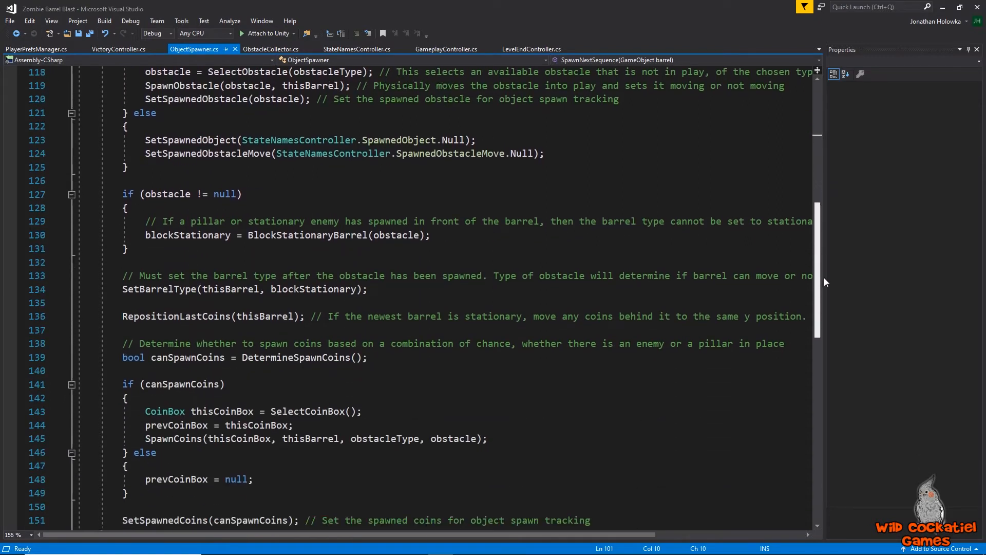
pyautogui.scroll(-3)
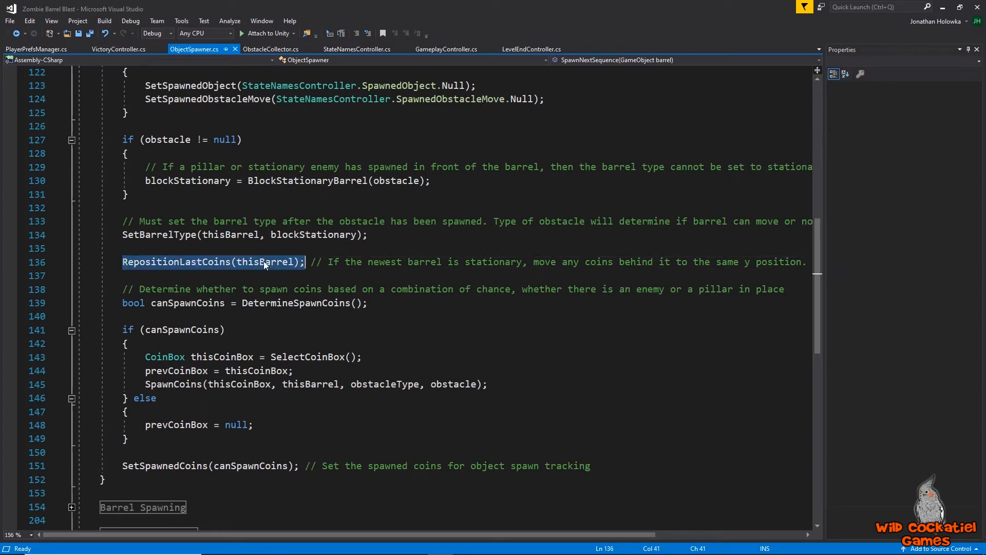
pyautogui.moveTo(205, 267)
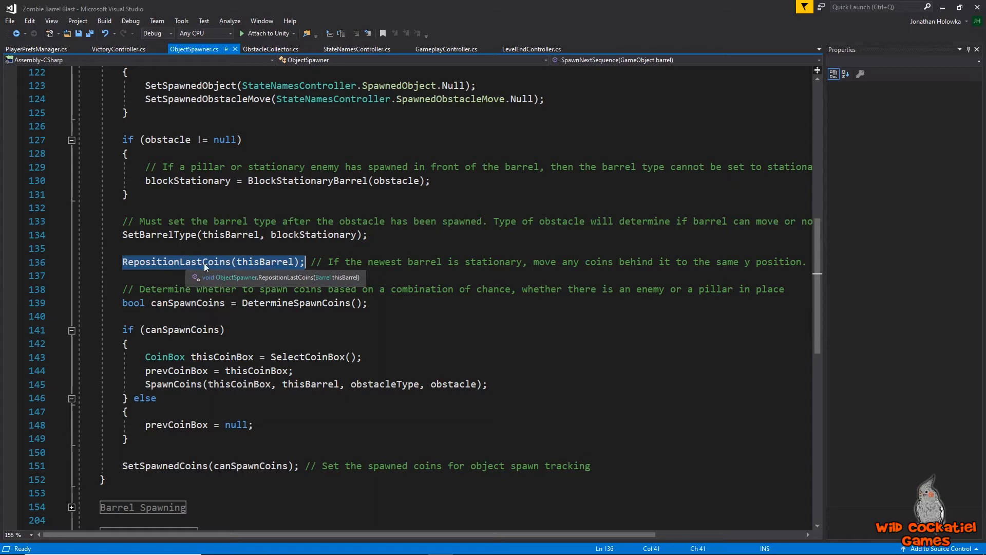
pyautogui.moveTo(358, 266)
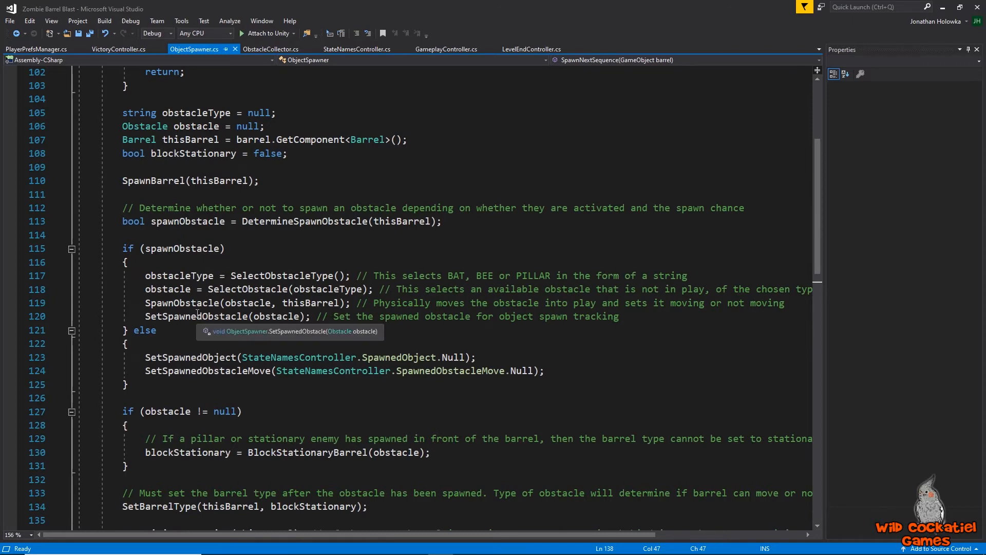
pyautogui.scroll(-3)
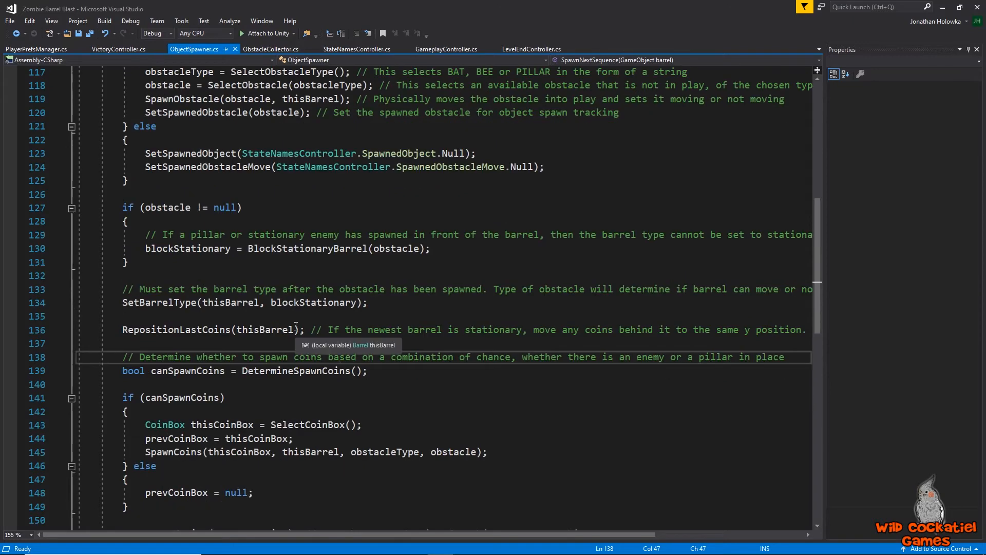
pyautogui.moveTo(336, 356)
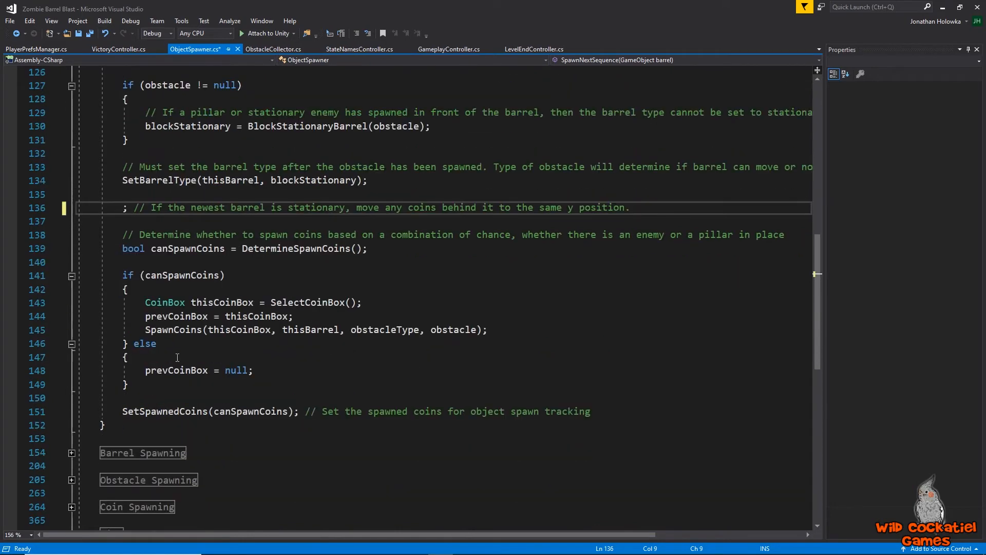
# Step: Retype RepositionLastCoins(thisBarrel) on line 136 and select the method name
pyautogui.write('RepositionLastCoins(thisBarrel)')
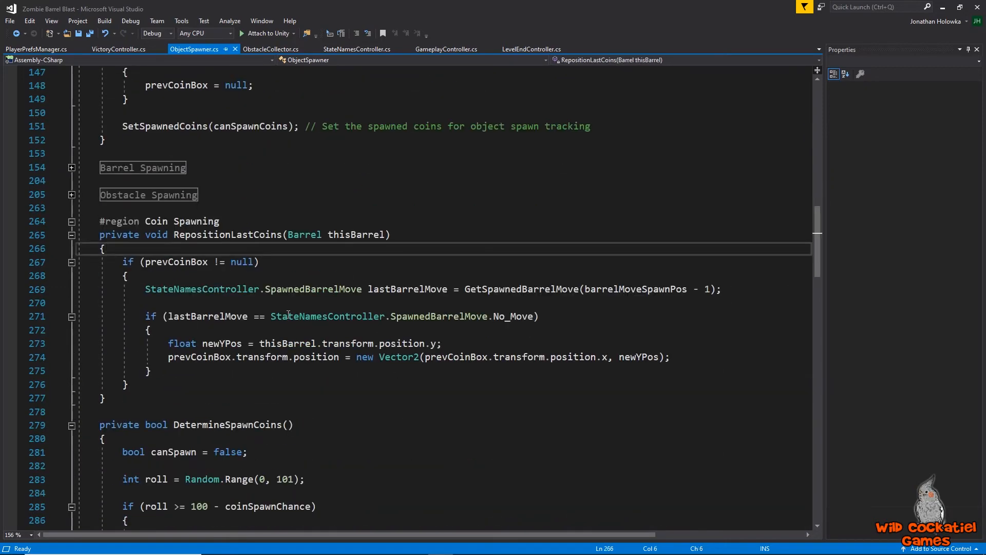
pyautogui.doubleClick(227, 235)
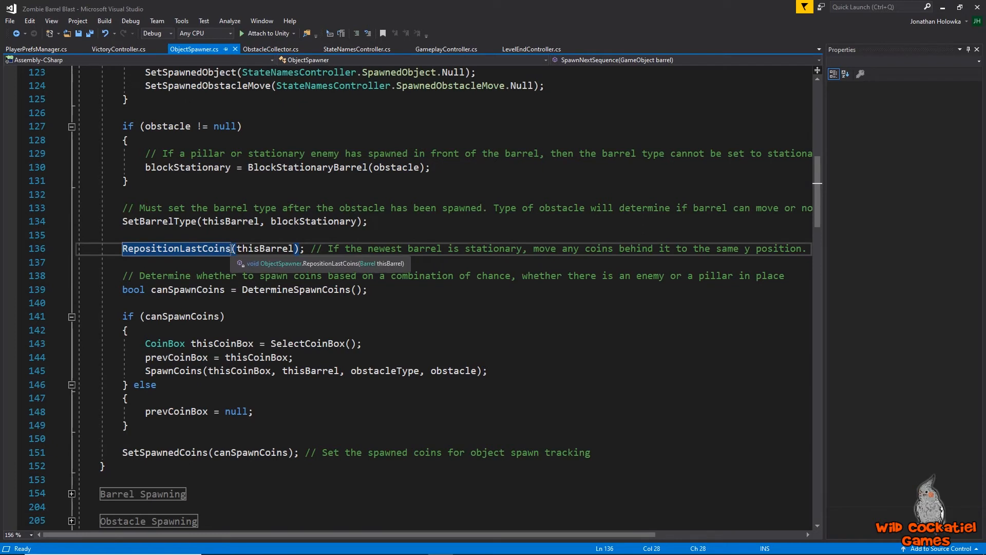
pyautogui.moveTo(319, 335)
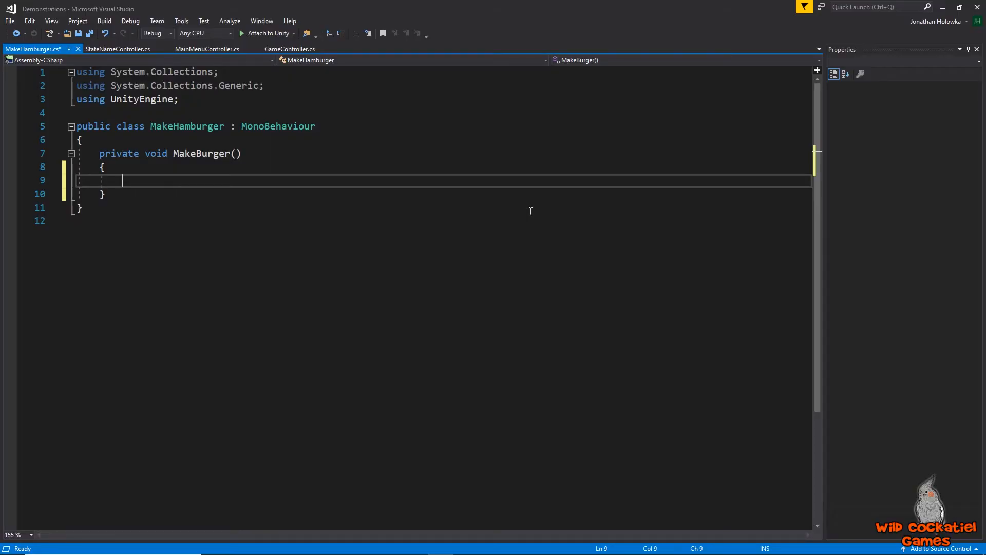
# Step: Add DetermineBurgerType and MakePatties comment steps inside MakeBurger
pyautogui.click(102, 167)
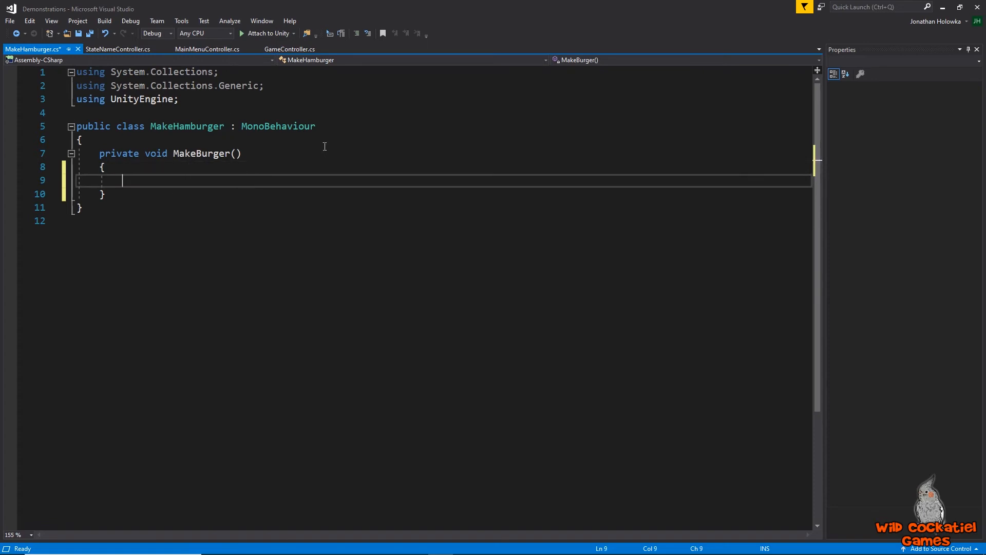
pyautogui.write('// DetermineB')
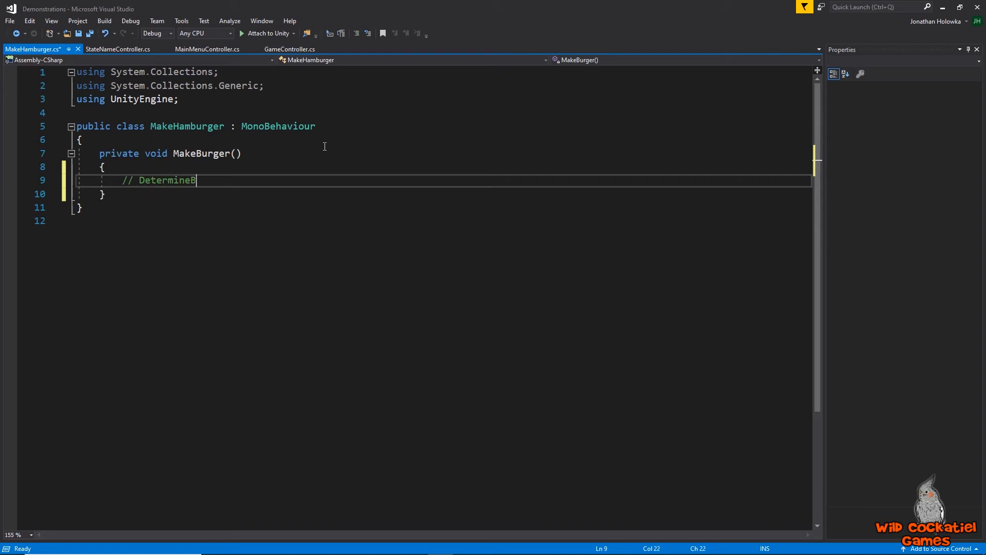
pyautogui.write('urgerType ();')
pyautogui.write('// Ve')
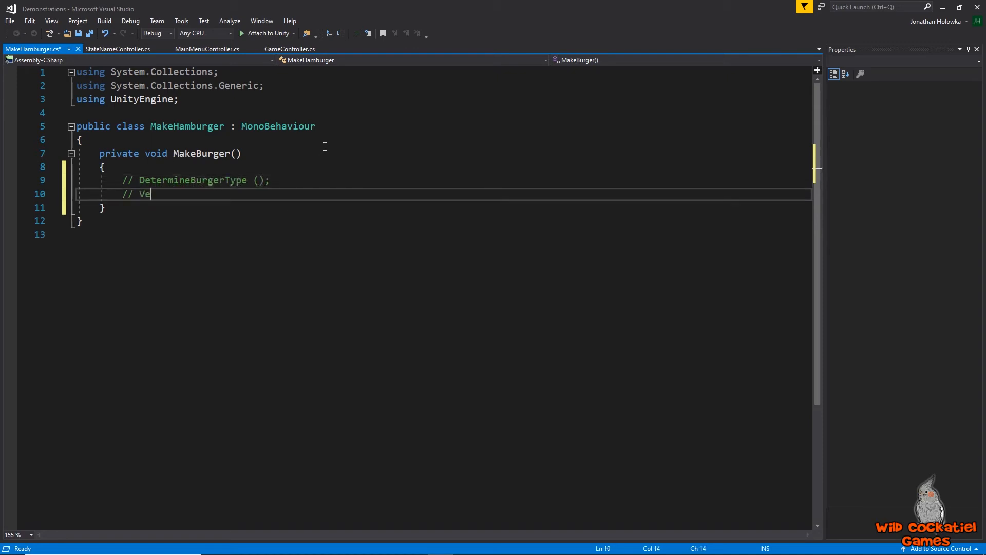
pyautogui.write('ggie or a meat burger?')
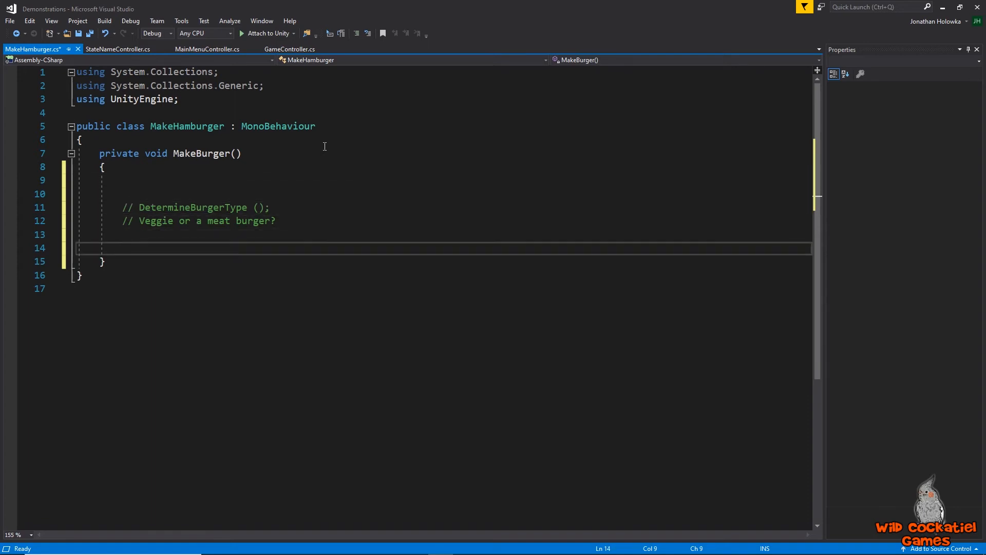
pyautogui.write('//')
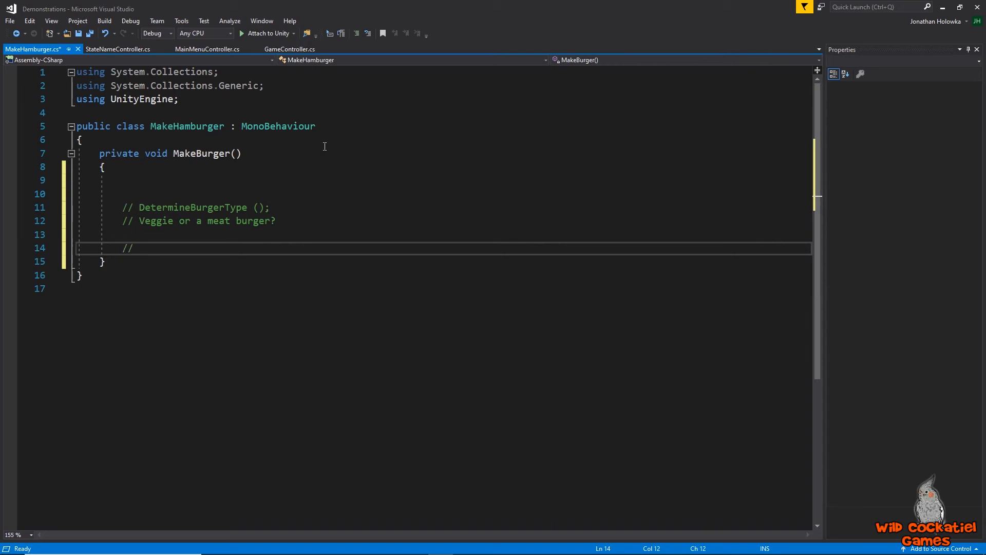
pyautogui.write('MakePatties ();')
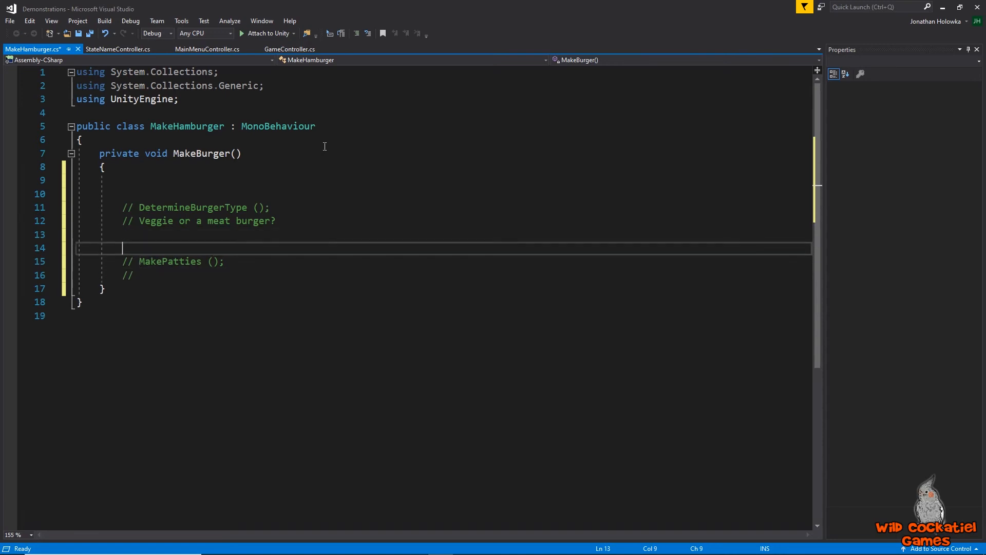
# Step: Add the comment '// If using fresh ground beef or veggies'
pyautogui.write('// If')
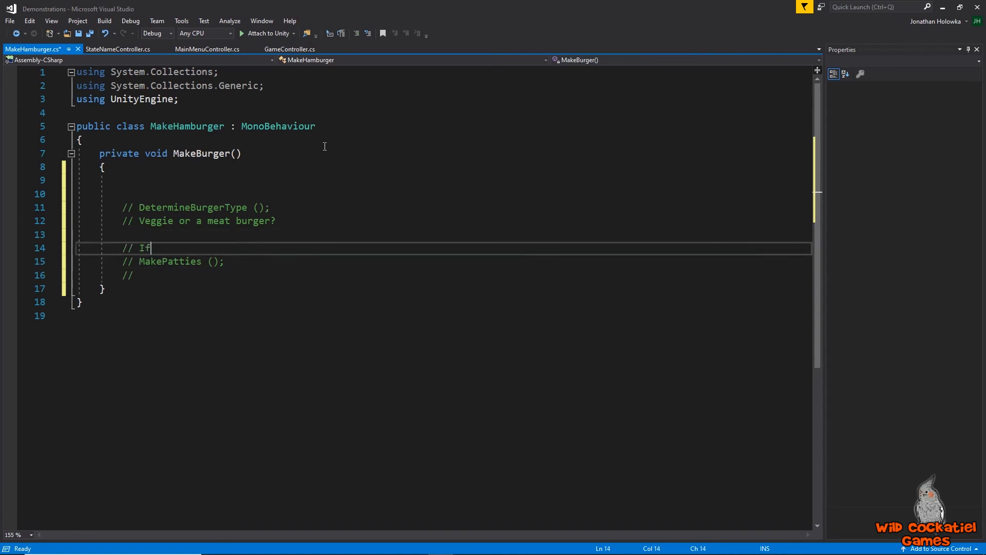
pyautogui.write('using fr')
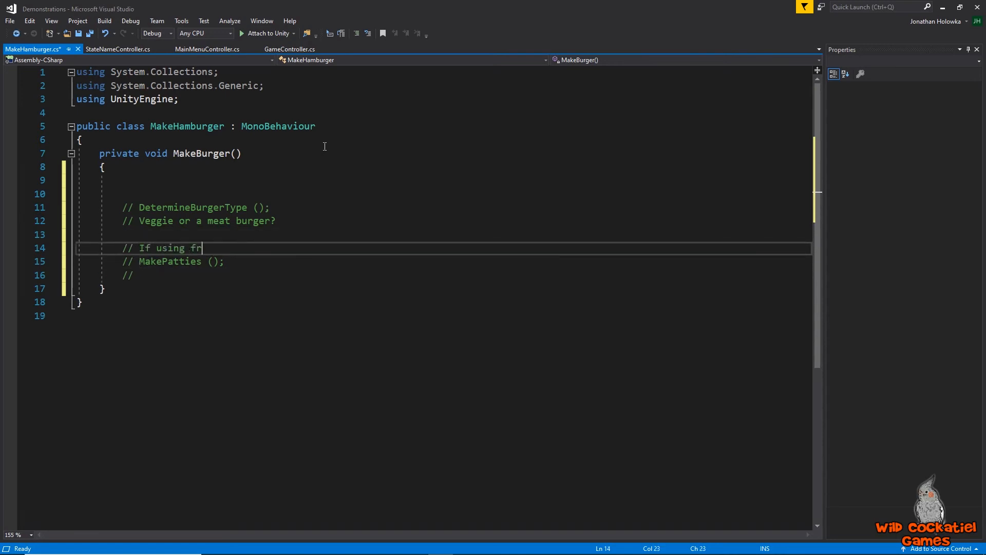
pyautogui.write('esh ground')
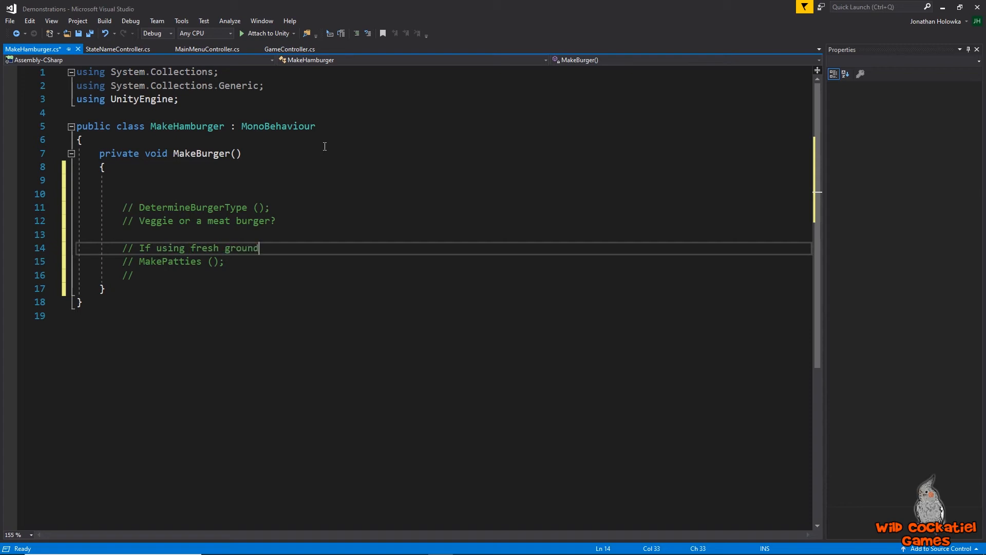
pyautogui.write('beef or veggies')
pyautogui.write('//')
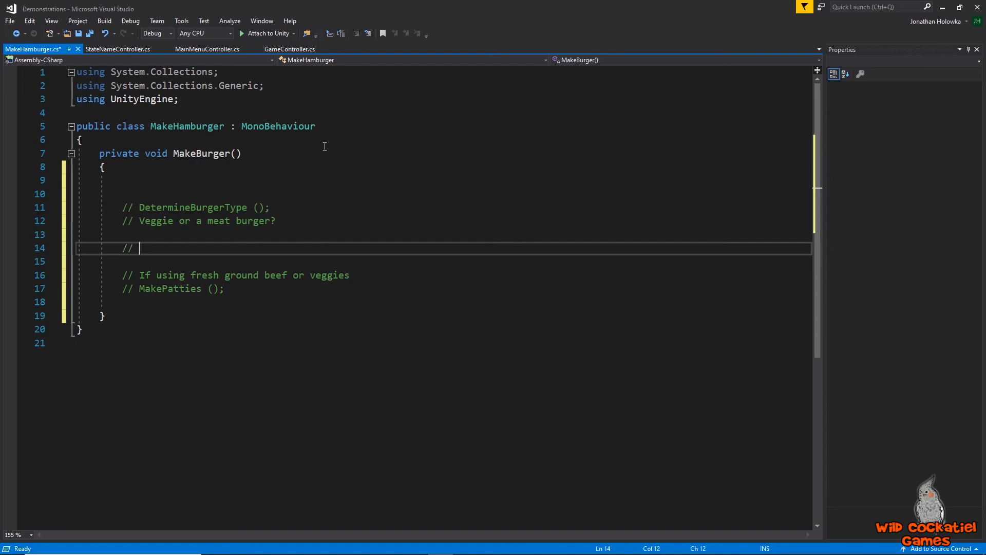
# Step: Add '// If burgers are store bought' with a '// SeparatePatties ();' step
pyautogui.write('If')
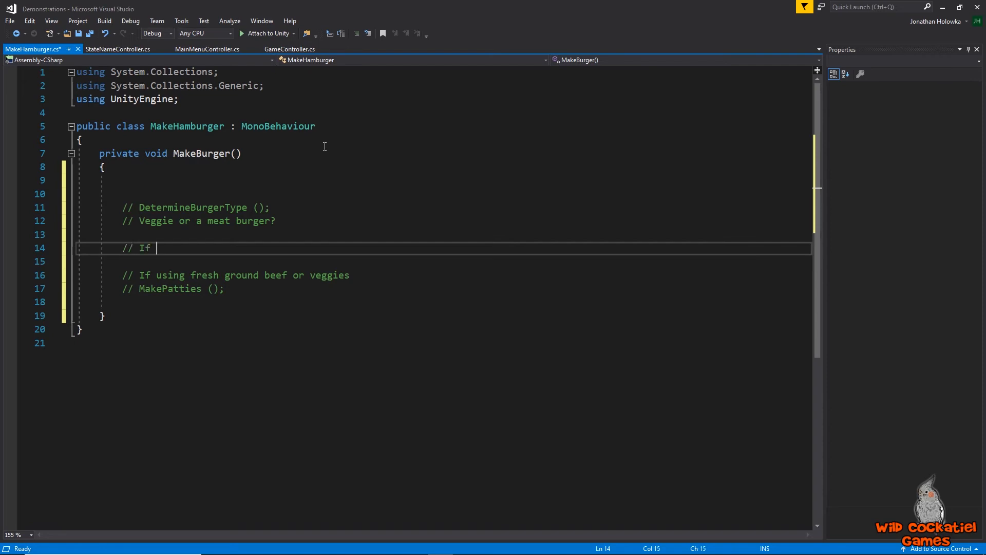
pyautogui.write('bu')
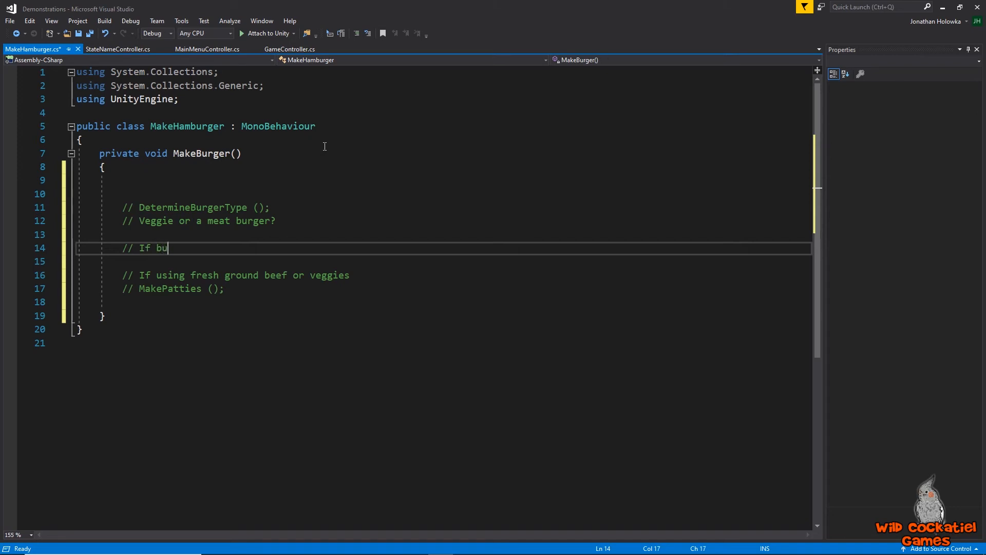
pyautogui.write('rgers are store bought')
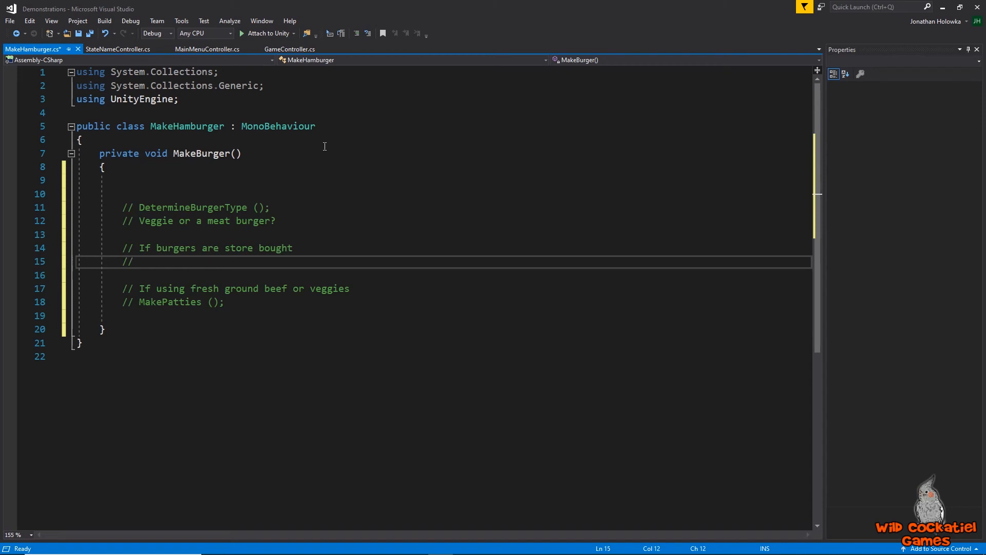
pyautogui.write('Separate')
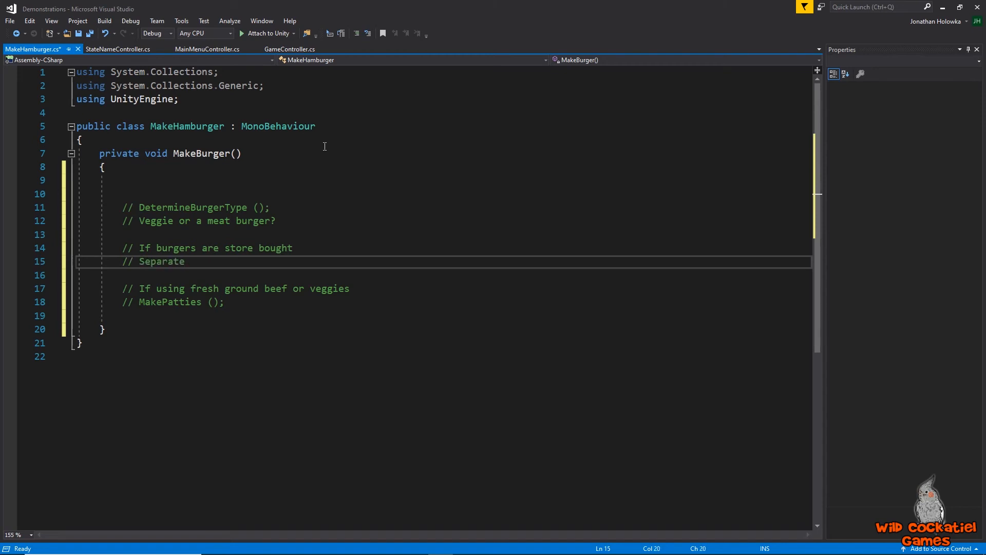
pyautogui.write('Patties ();')
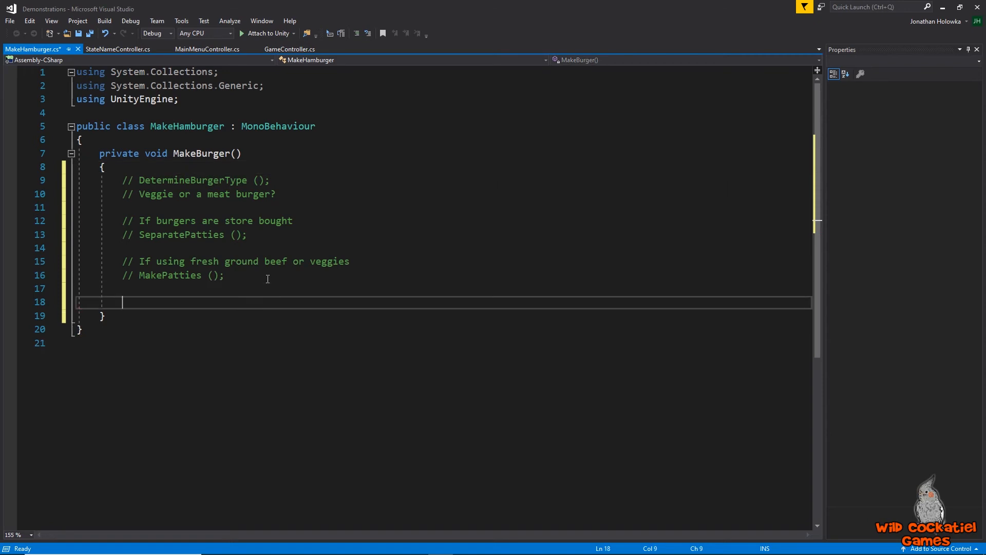
# Step: Add the comment '// PrepareIngredients ()' to MakeBurger
pyautogui.write('// Pre')
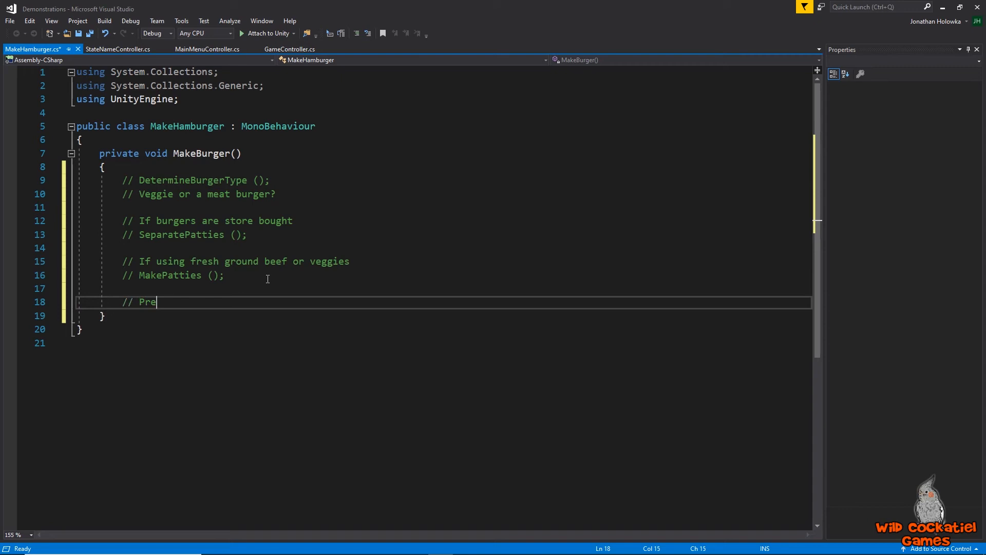
pyautogui.write('pare')
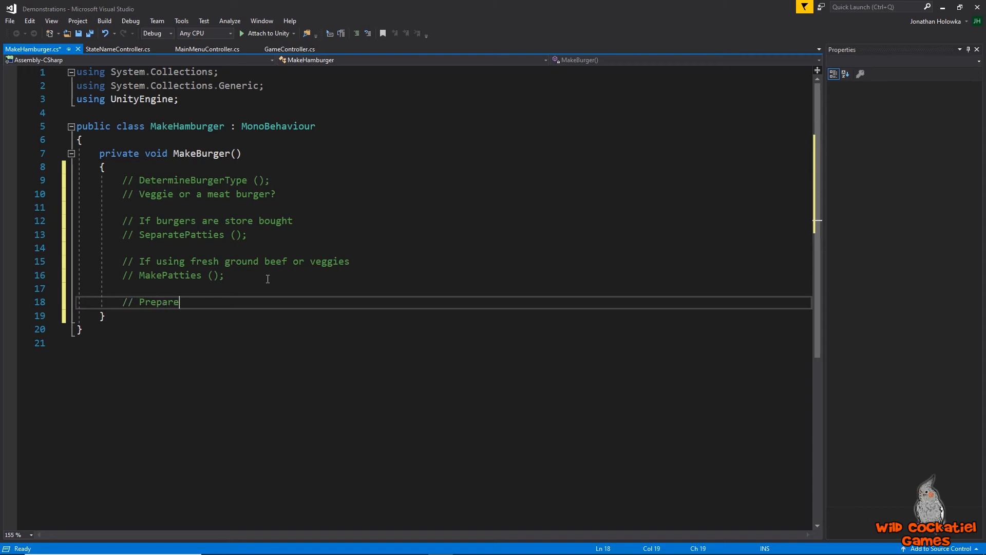
pyautogui.write('Ingr')
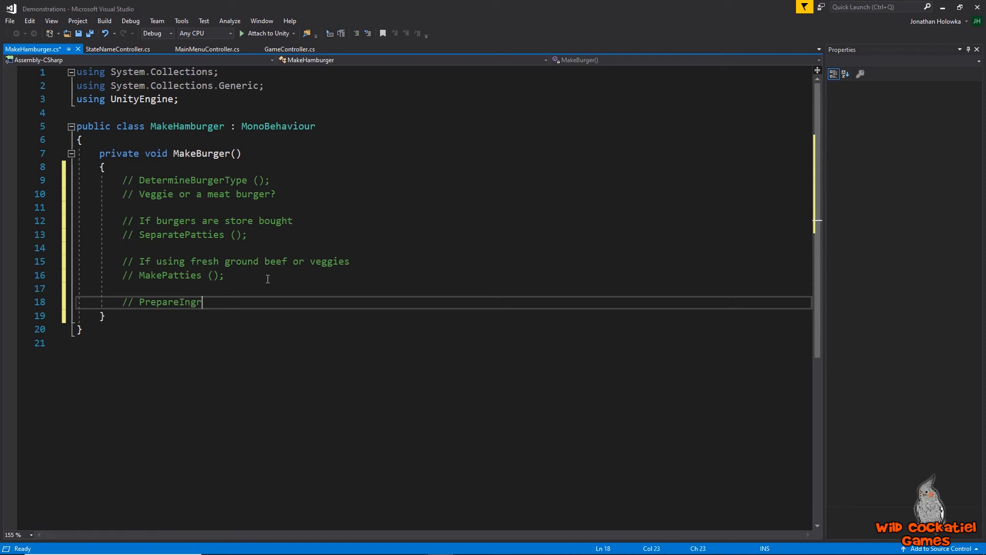
pyautogui.write('edients ();')
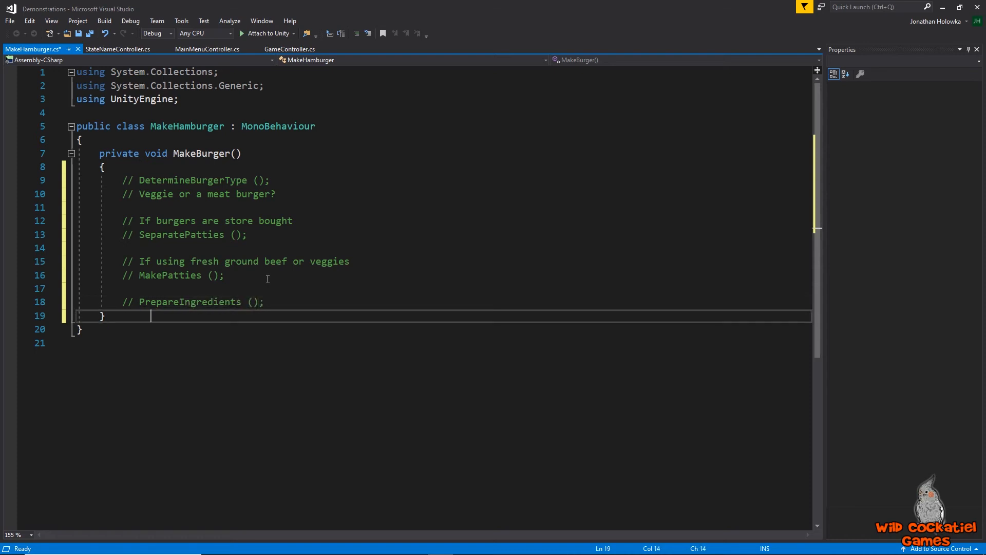
# Step: Create a private void PrepareIngredients() method below MakeBurger
pyautogui.press('Enter')
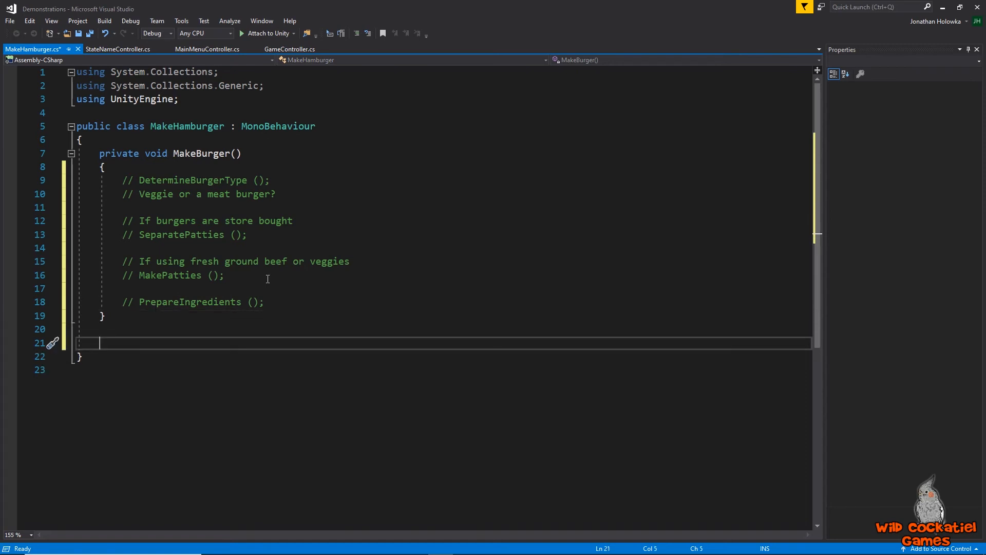
pyautogui.write('private void')
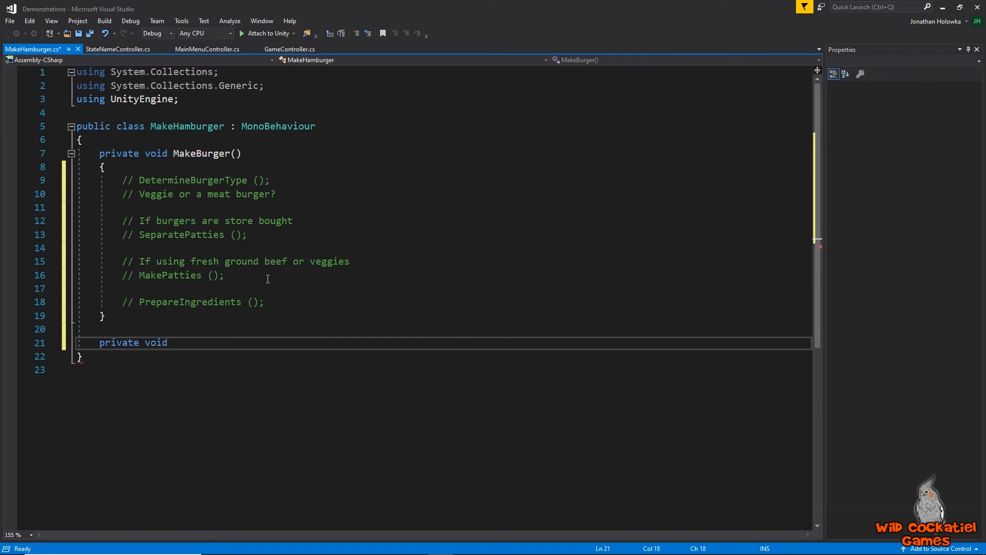
pyautogui.write('PrepareIngredients(')
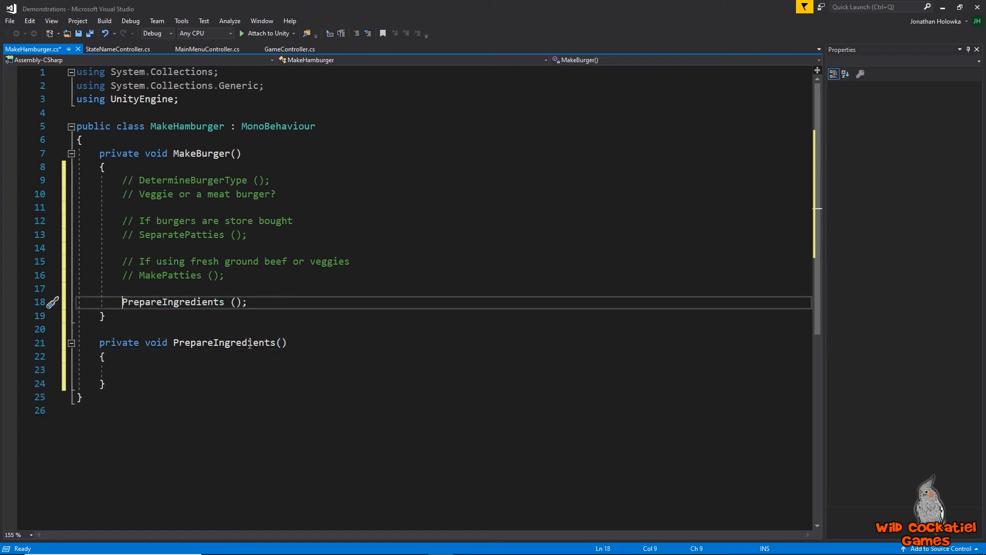
# Step: Fill PrepareIngredients with PrepareTomatoes, PrepareOnions and PrepareLettuce comments
pyautogui.write('//')
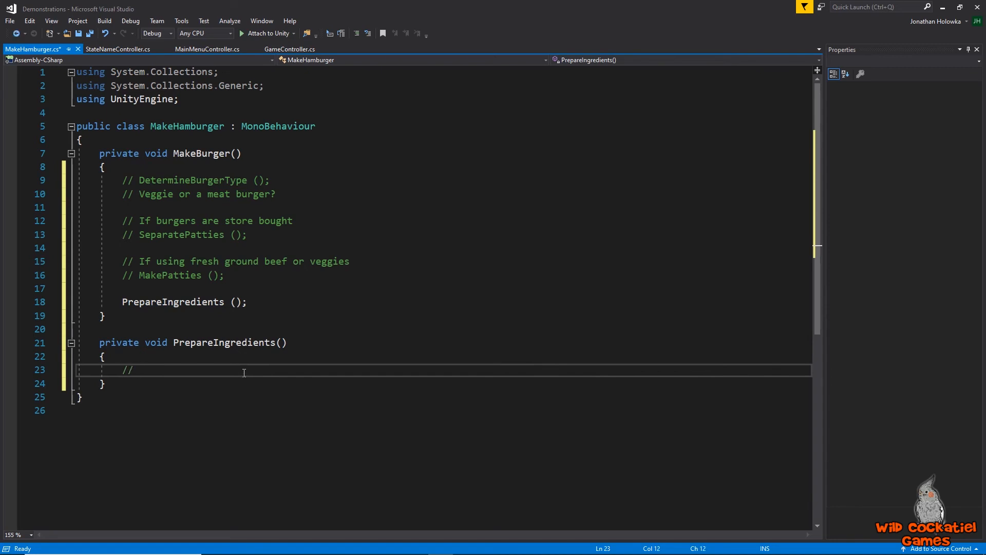
pyautogui.write('PrepareTomatoes ();')
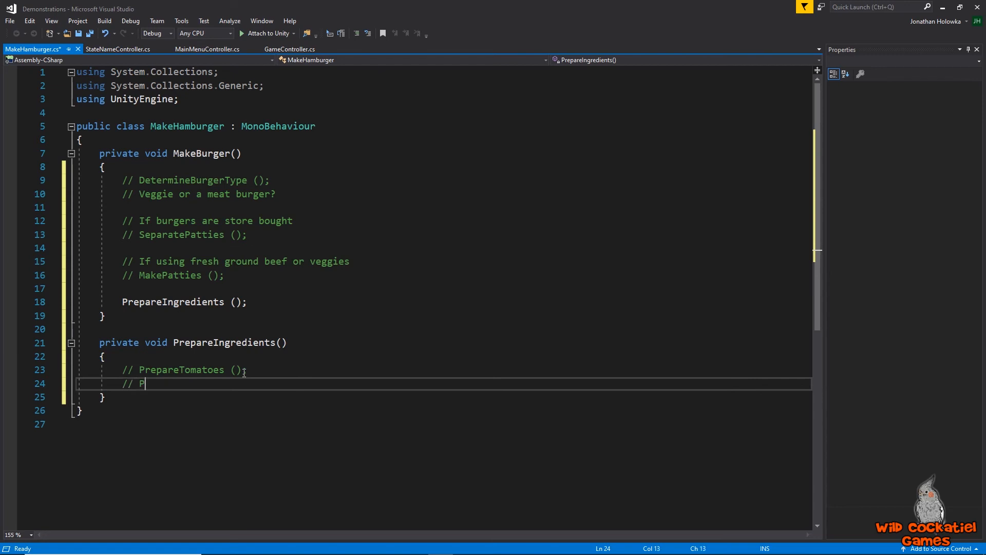
pyautogui.write('repareOnions ();')
pyautogui.write('// Pre')
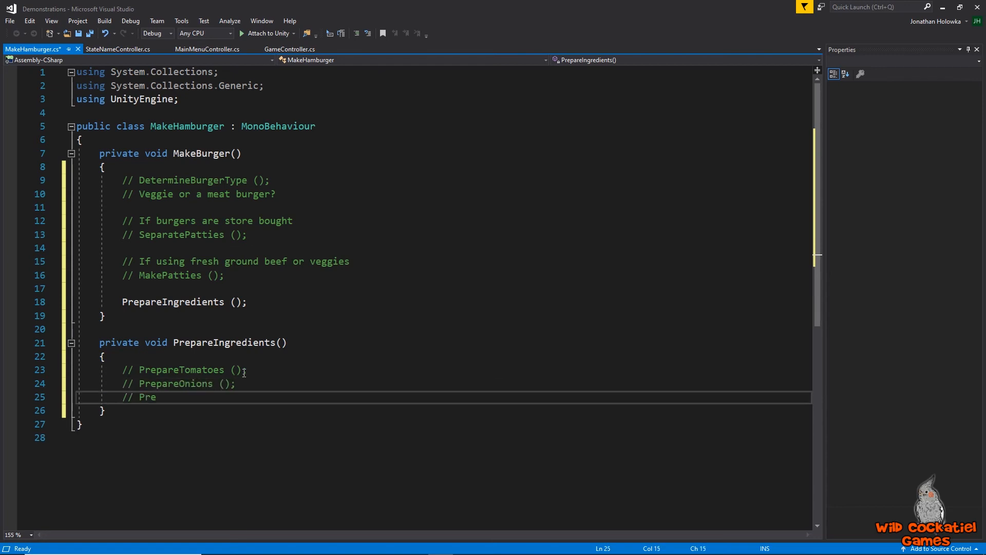
pyautogui.write('pareLettuce ();')
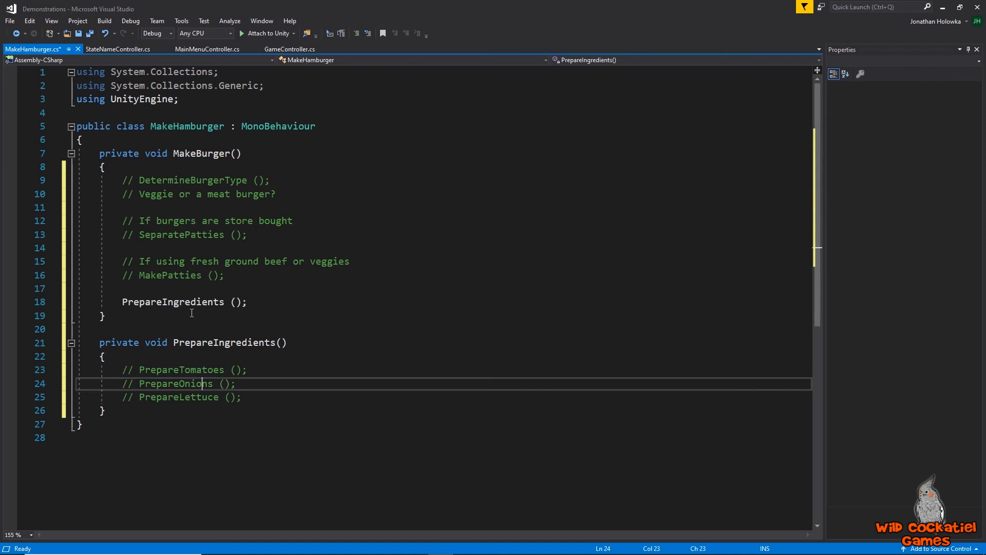
# Step: Replace the PrepareIngredients line with an uncommented 'PrepareIngredients();' call
pyautogui.doubleClick(180, 302)
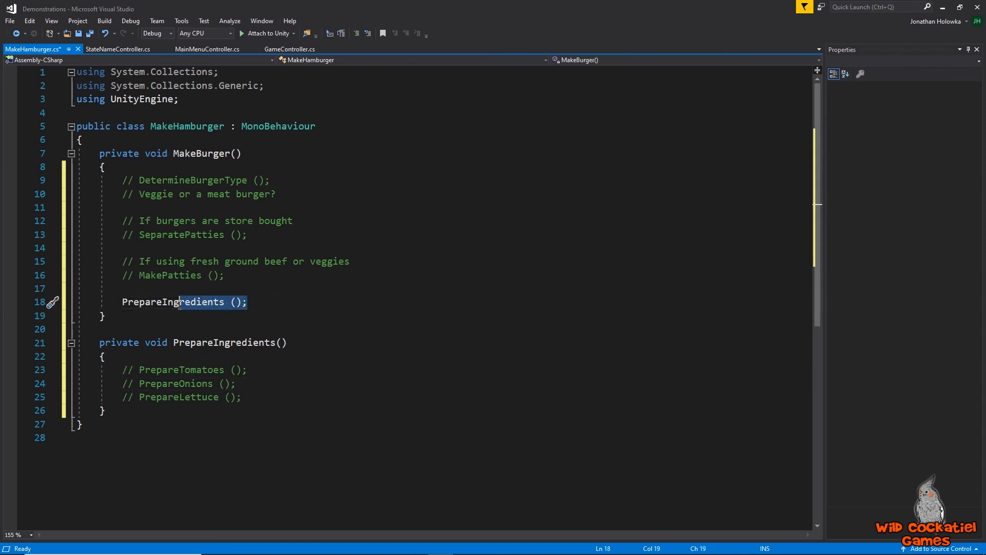
pyautogui.doubleClick(173, 302)
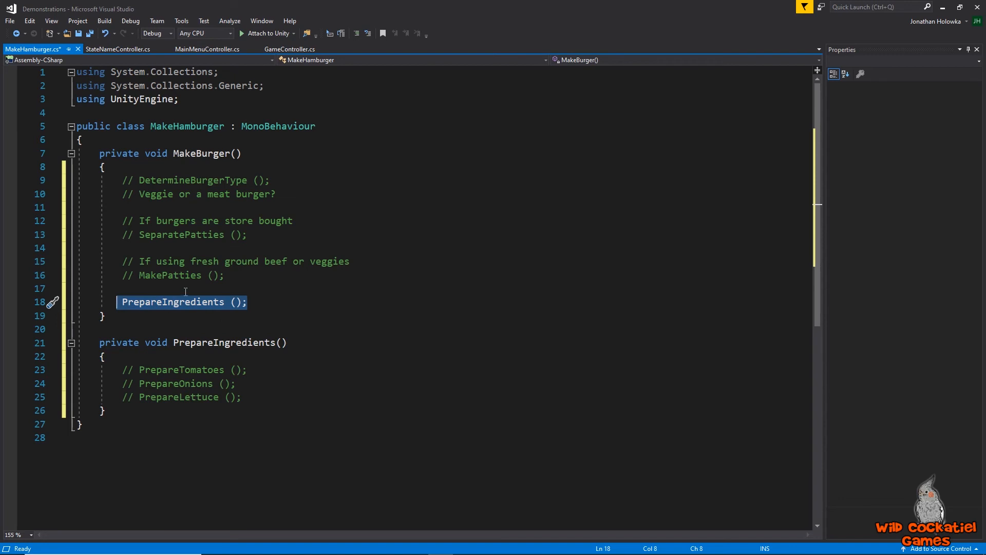
pyautogui.press('Delete')
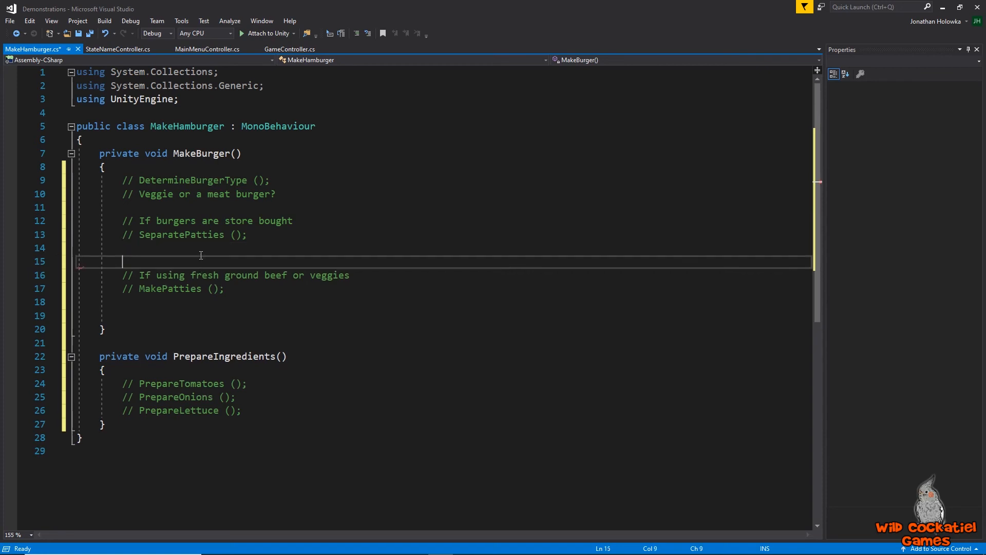
pyautogui.write('PrepareIngredients();')
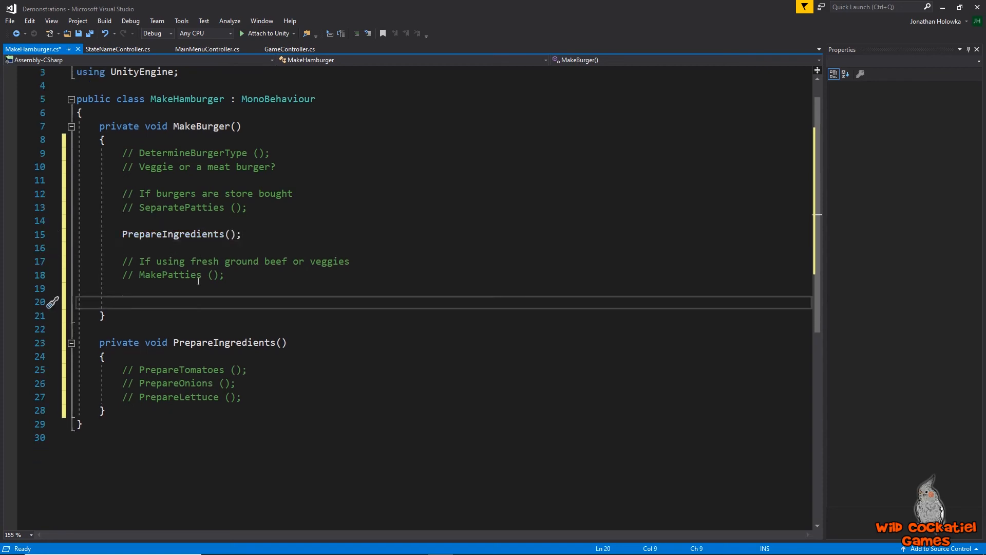
# Step: Add '// PrepareCondiments' and '// CookPatties ();' comment steps to MakeBurger
pyautogui.write('//')
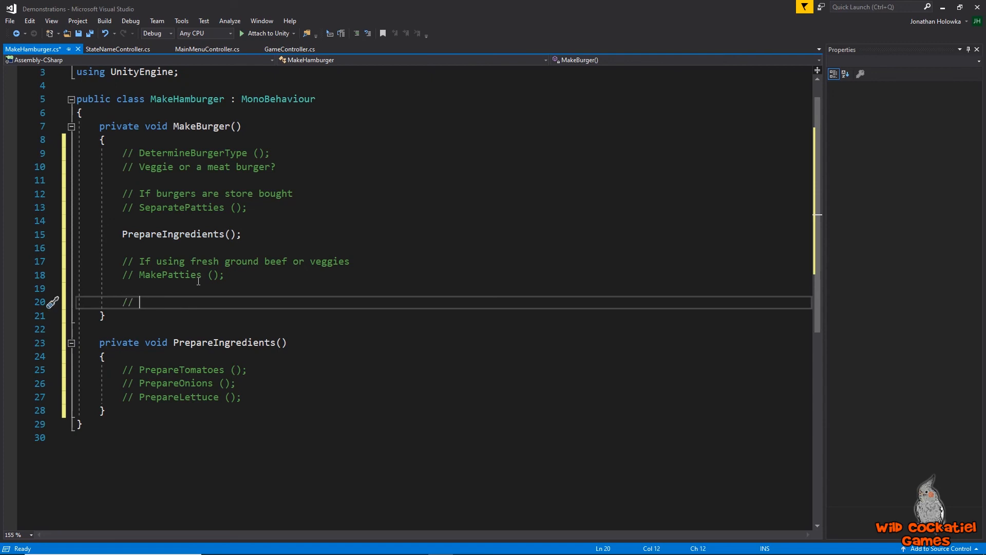
pyautogui.write('Prepare')
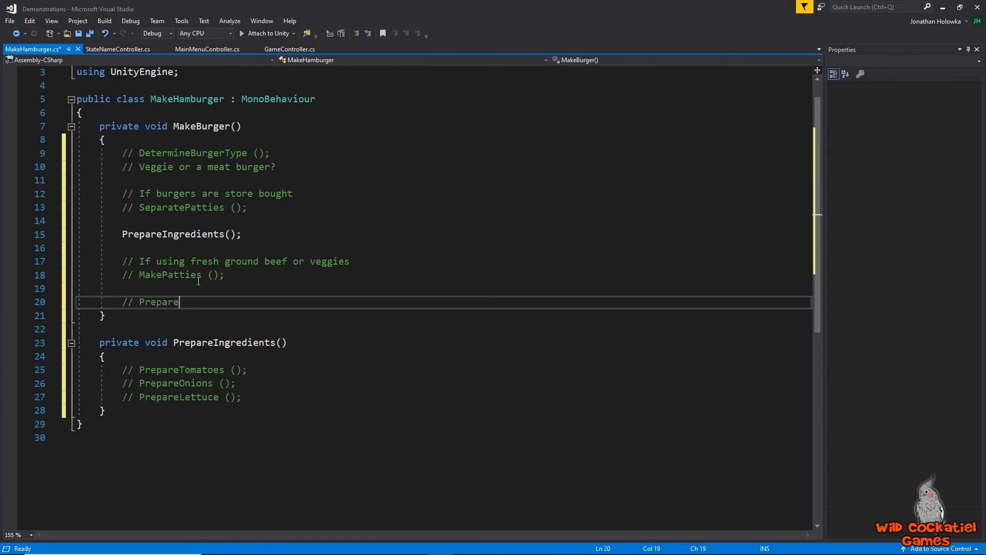
pyautogui.write('Condiments ();')
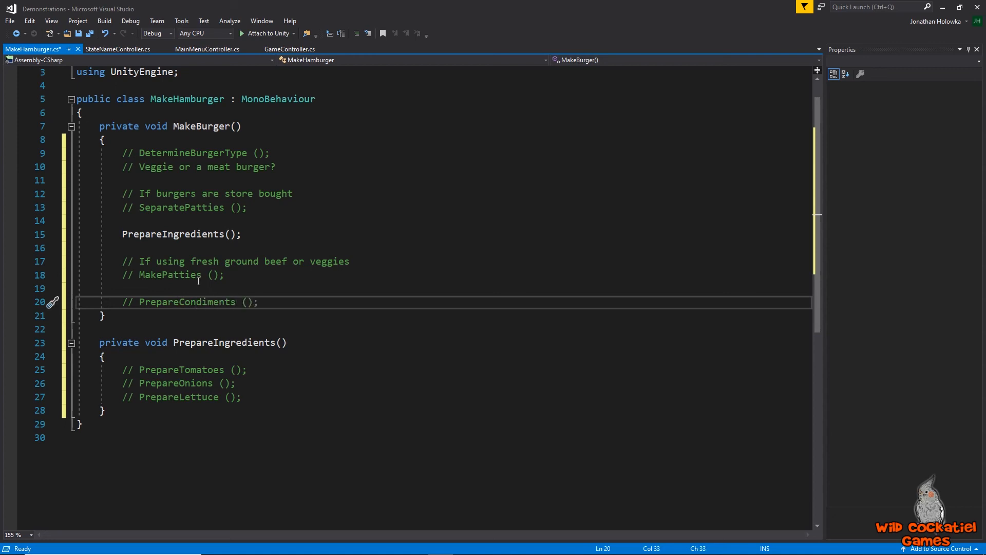
pyautogui.moveTo(224, 342)
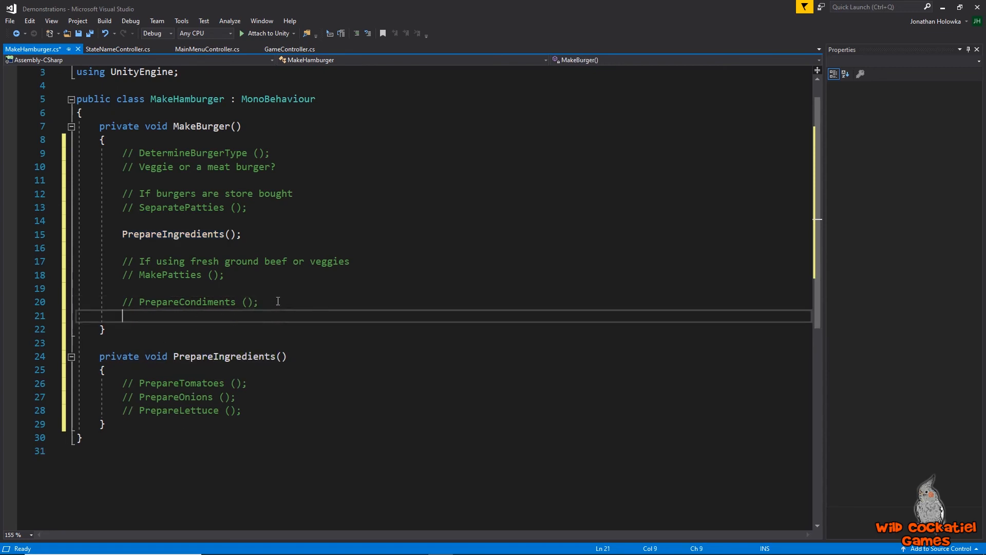
pyautogui.write('// Cook')
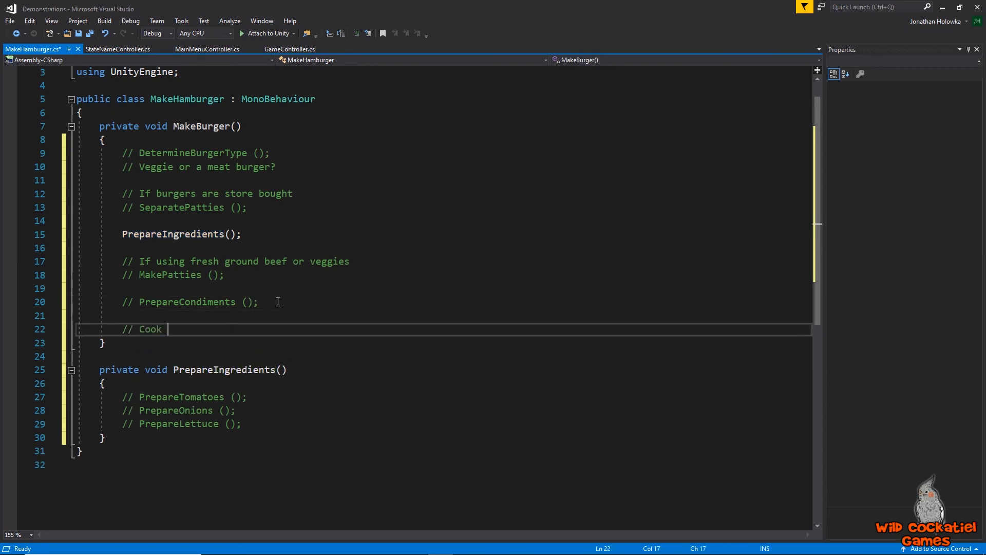
pyautogui.write('Pattie')
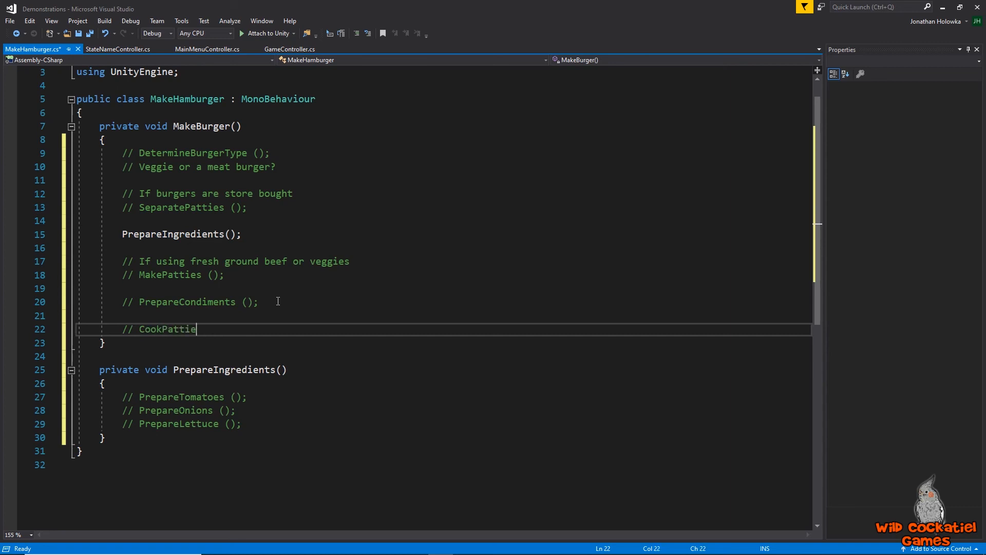
pyautogui.write('s ();')
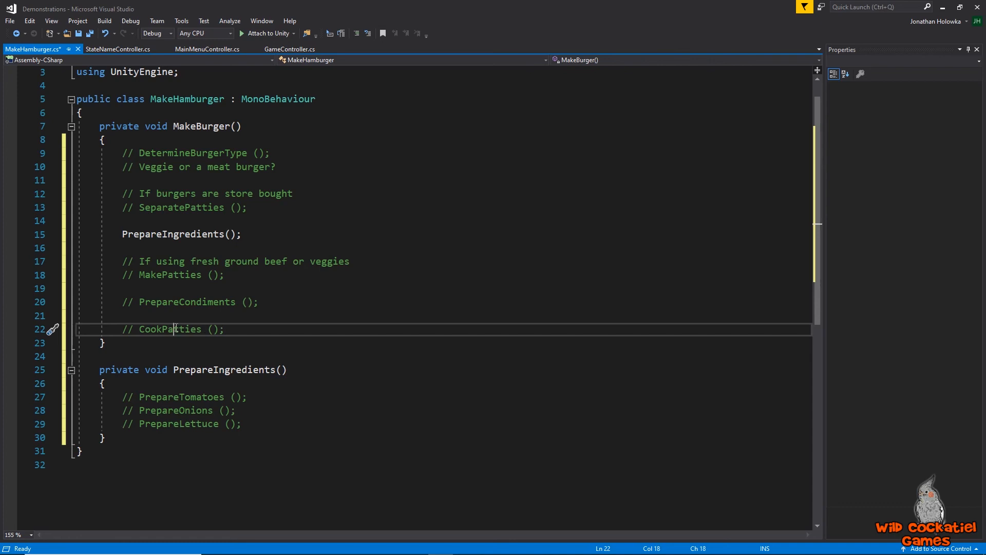
# Step: Note under CookPatties that patties could be BBQ, oven or frying-pan cooked
pyautogui.click(235, 329)
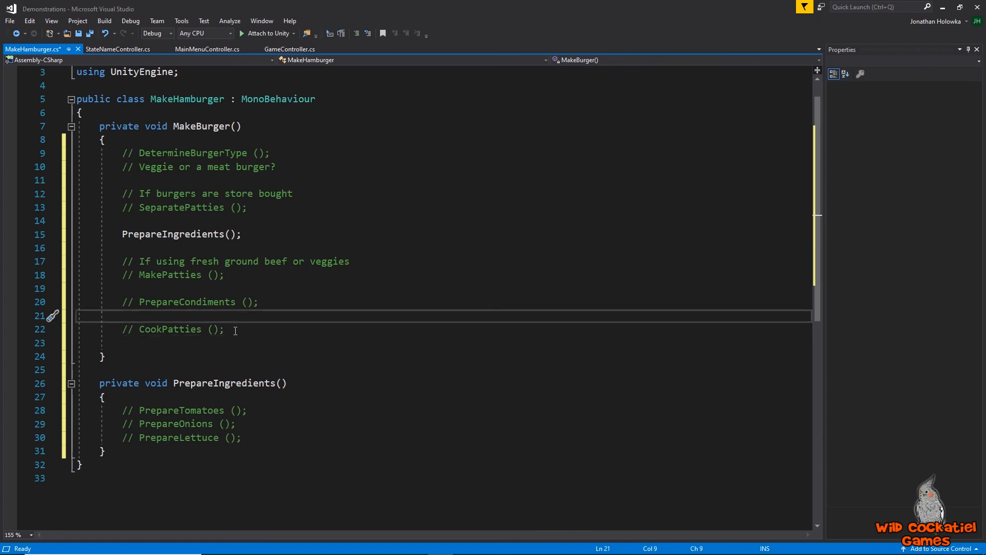
pyautogui.press('Enter')
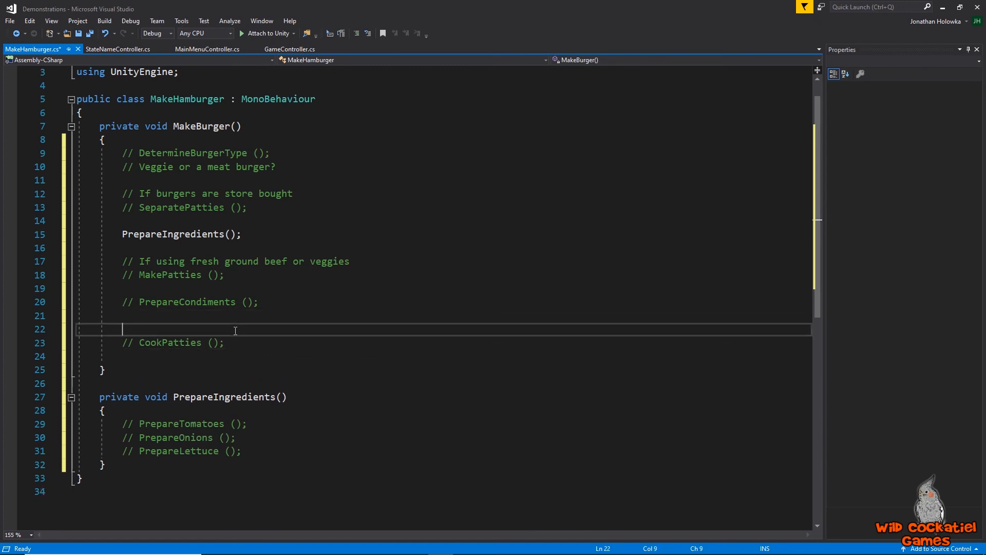
pyautogui.write('// Couu')
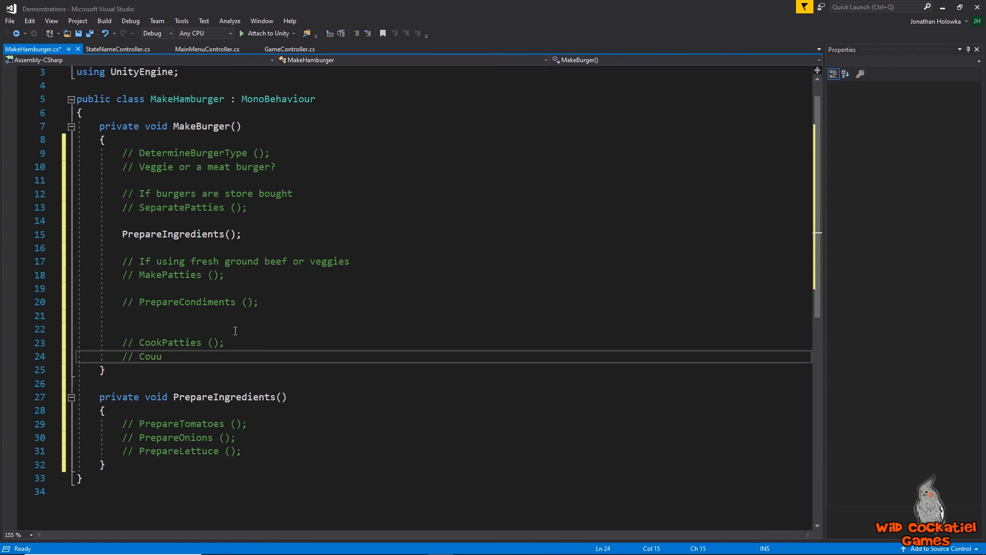
pyautogui.write('ld be BBQ but it could also be done')
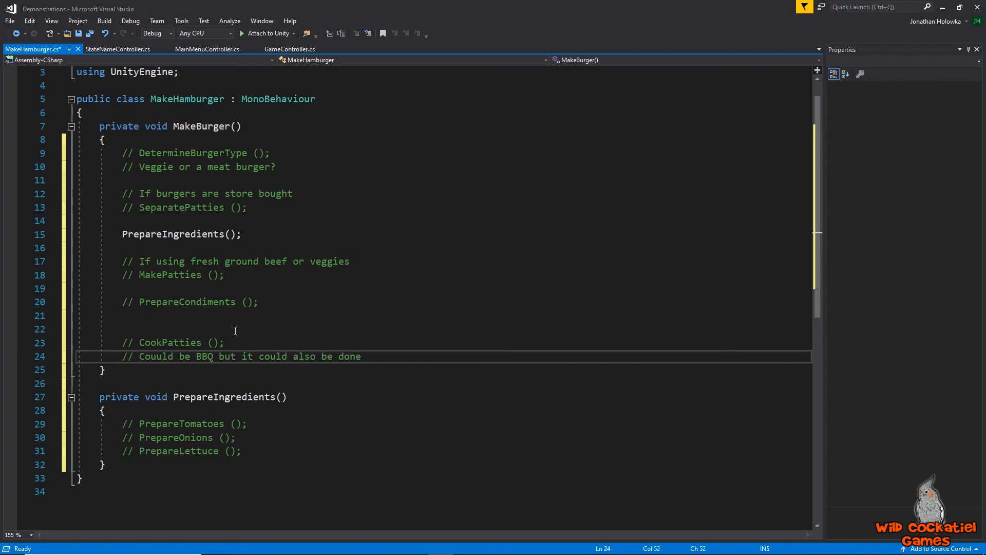
pyautogui.write('in an oven or on a')
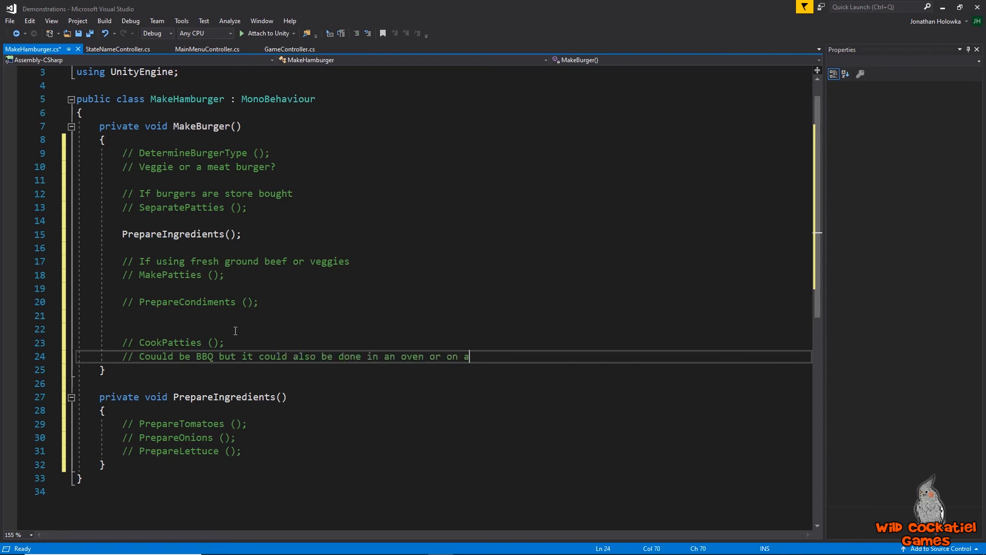
pyautogui.write('frying pan')
pyautogui.write('//')
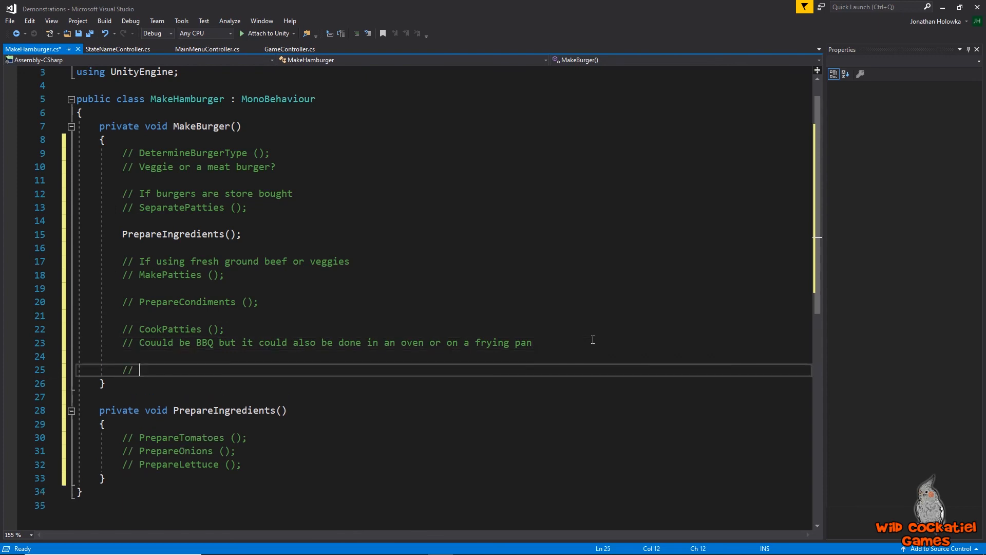
# Step: Add '// AssembleBurgers ();' and '// ServeBurgers ();' comment steps
pyautogui.write('ServeBur')
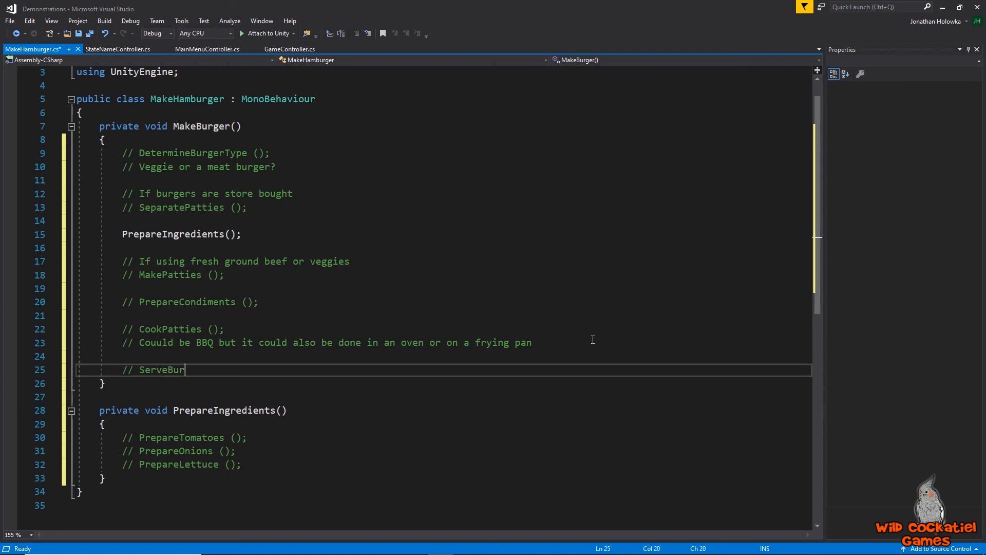
pyautogui.write('gers ();')
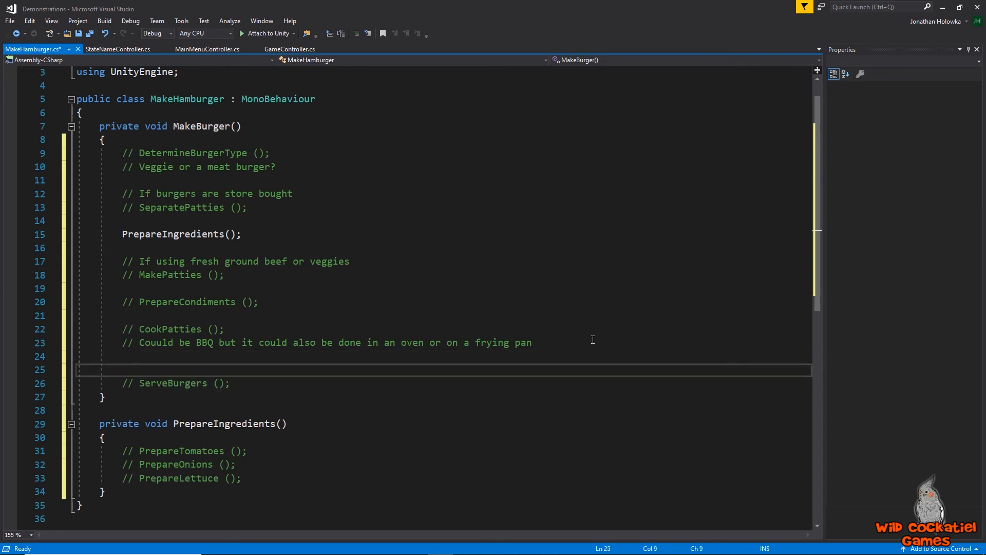
pyautogui.write('// A')
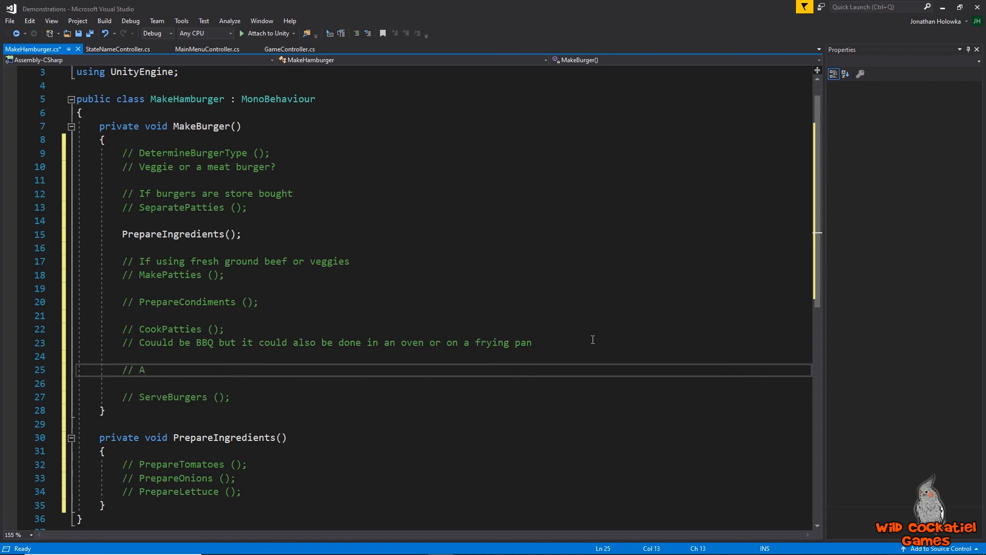
pyautogui.write('ssembleBurge')
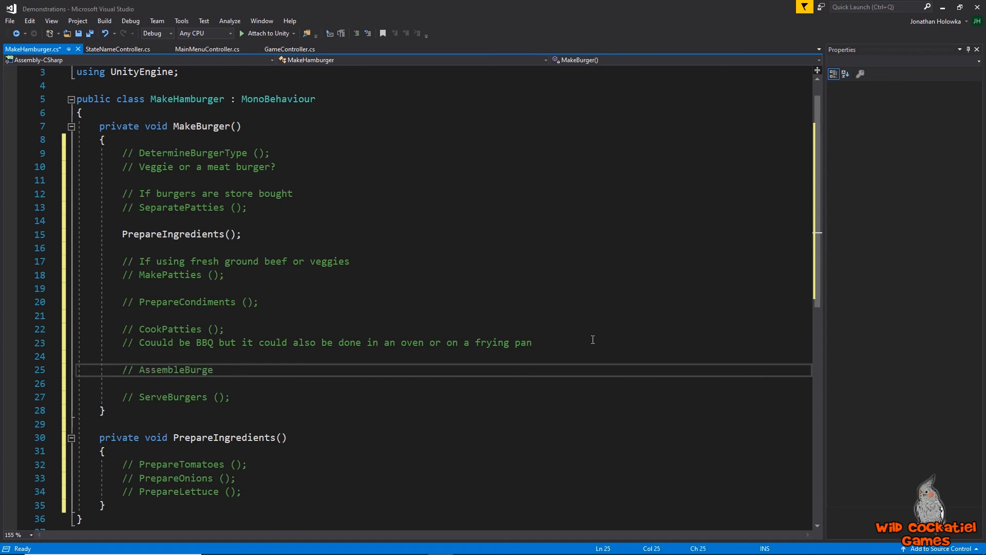
pyautogui.write('rs ();')
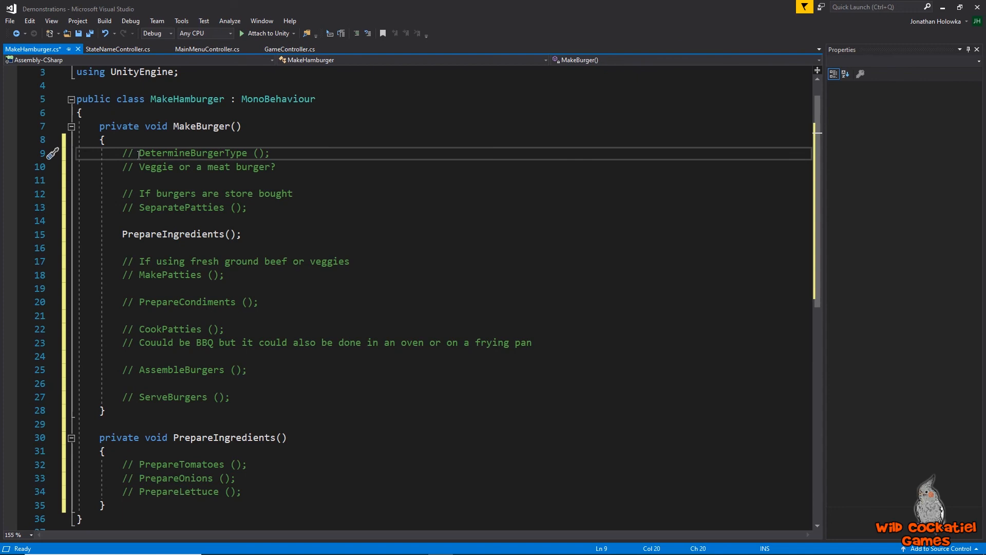
# Step: Prefix the DetermineBurgerType comment with 'bool burgerType = '
pyautogui.write('Doo')
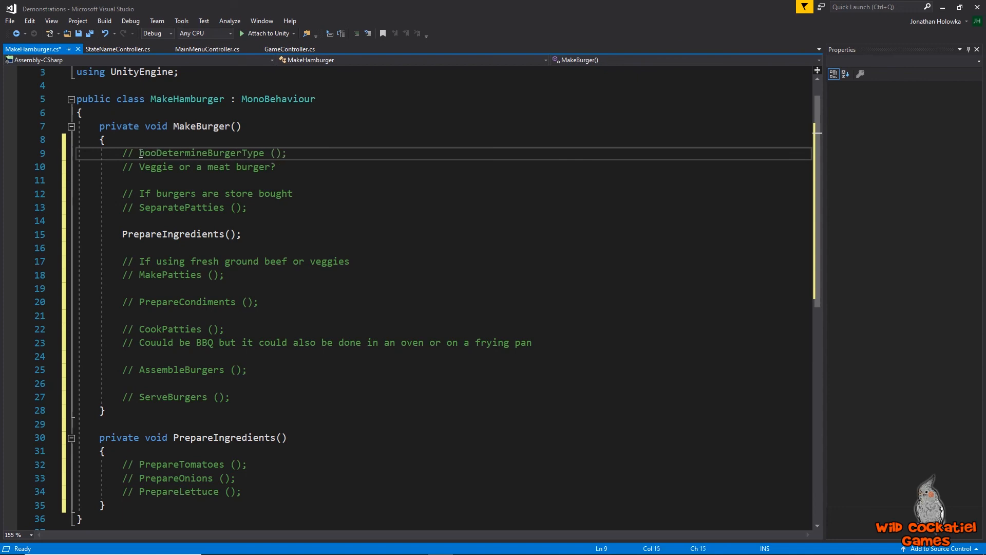
pyautogui.write('bool burgerType =')
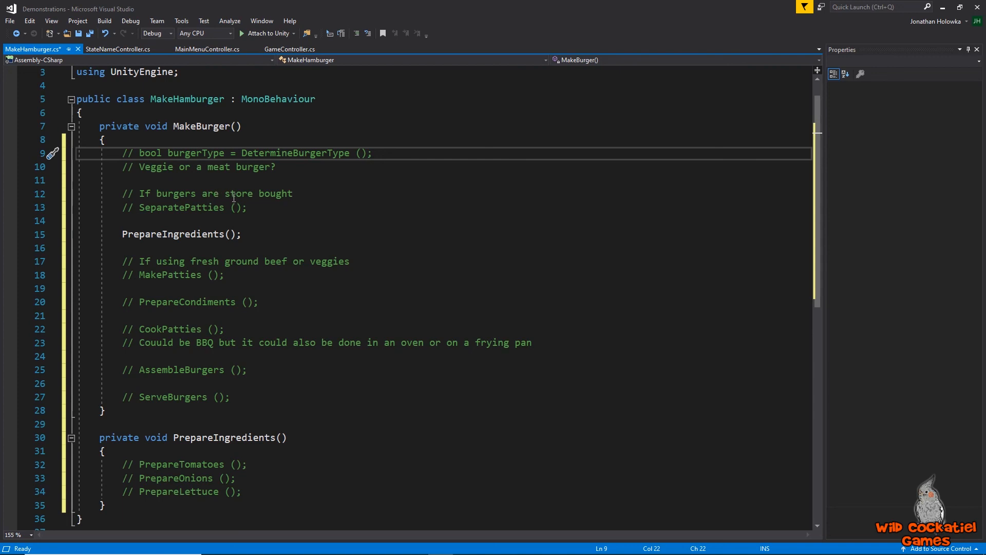
pyautogui.moveTo(196, 208); pyautogui.dragTo(230, 396)
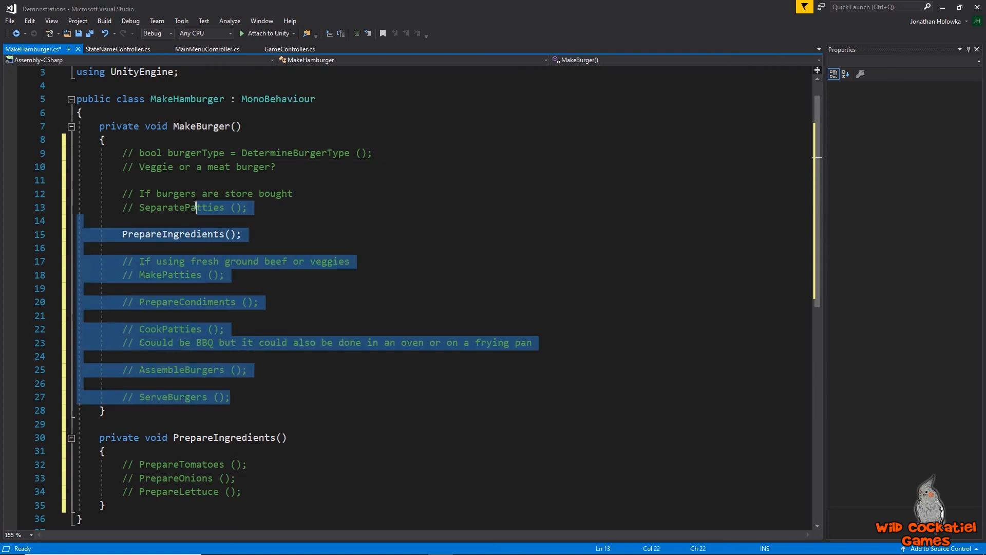
pyautogui.click(193, 193)
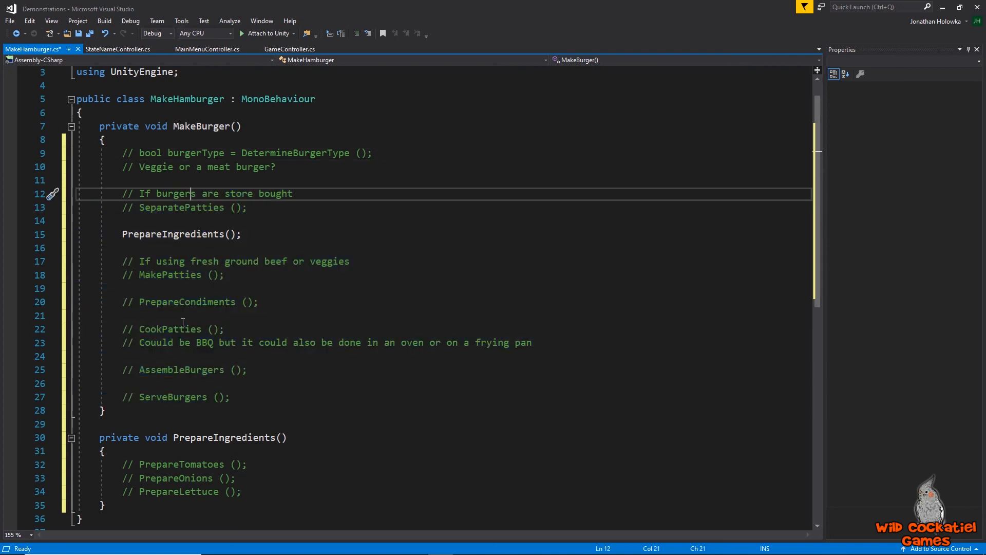
pyautogui.moveTo(178, 370)
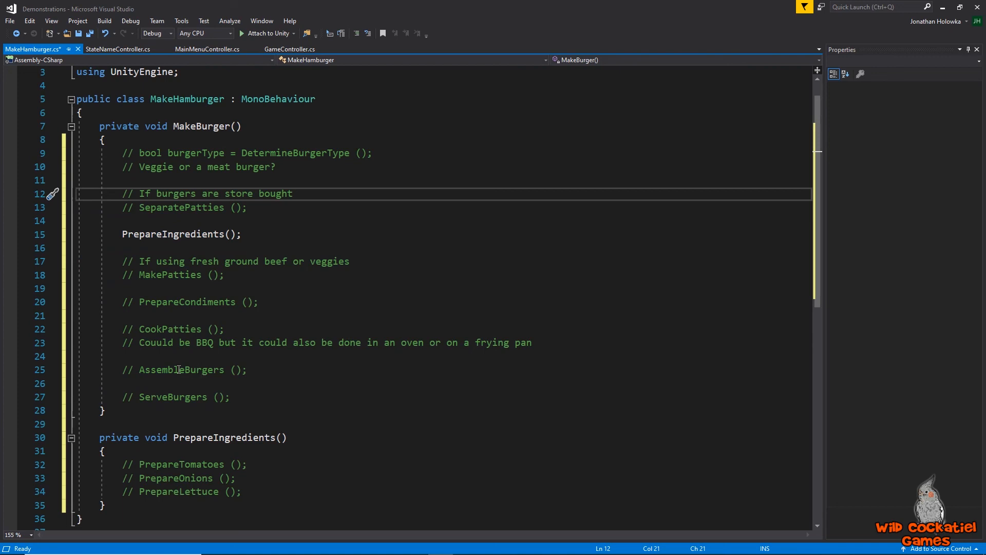
pyautogui.moveTo(197, 448)
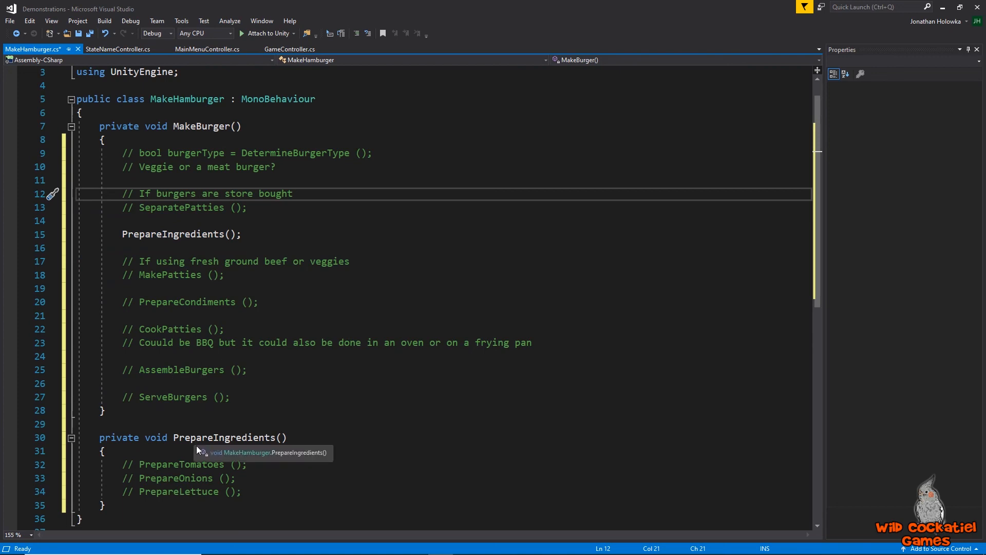
pyautogui.moveTo(305, 405)
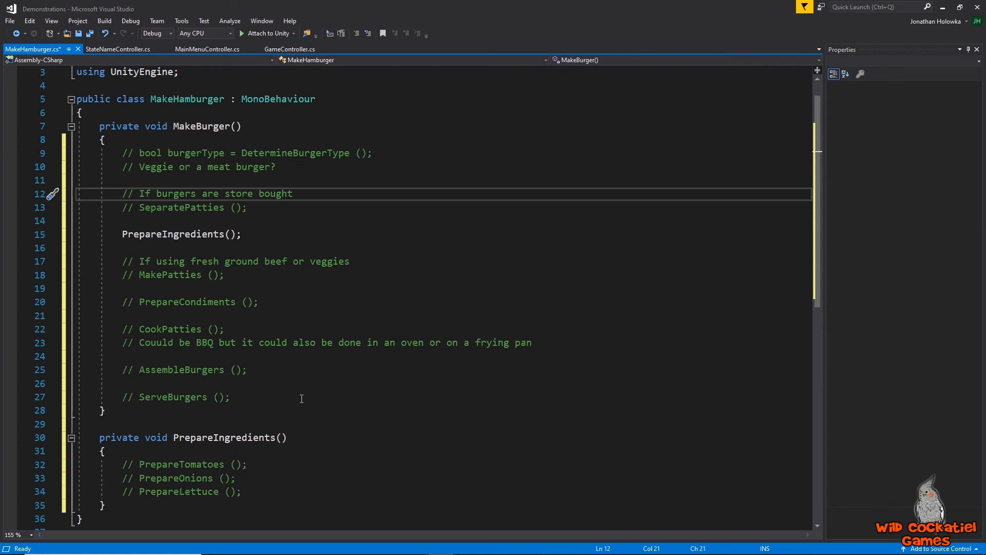
pyautogui.moveTo(314, 405)
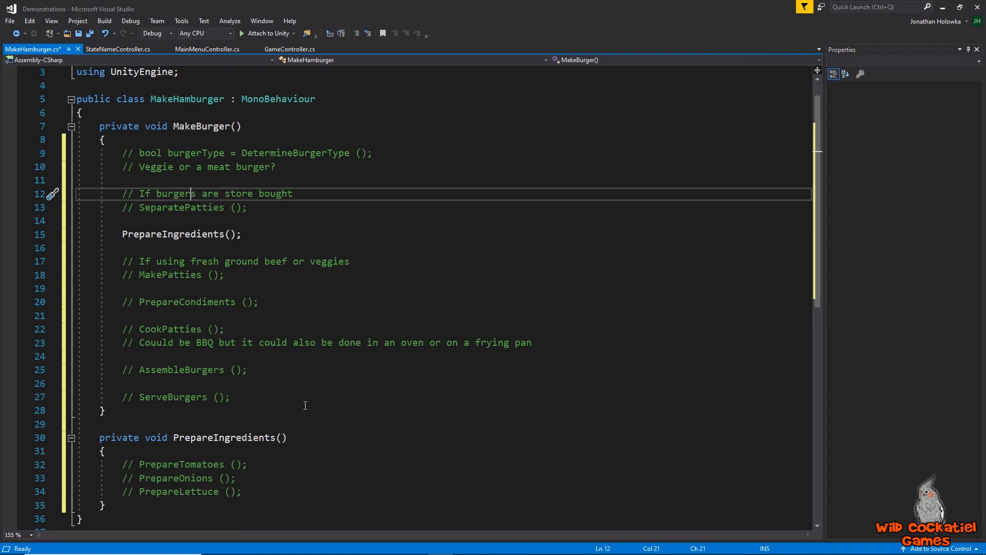
pyautogui.moveTo(257, 153)
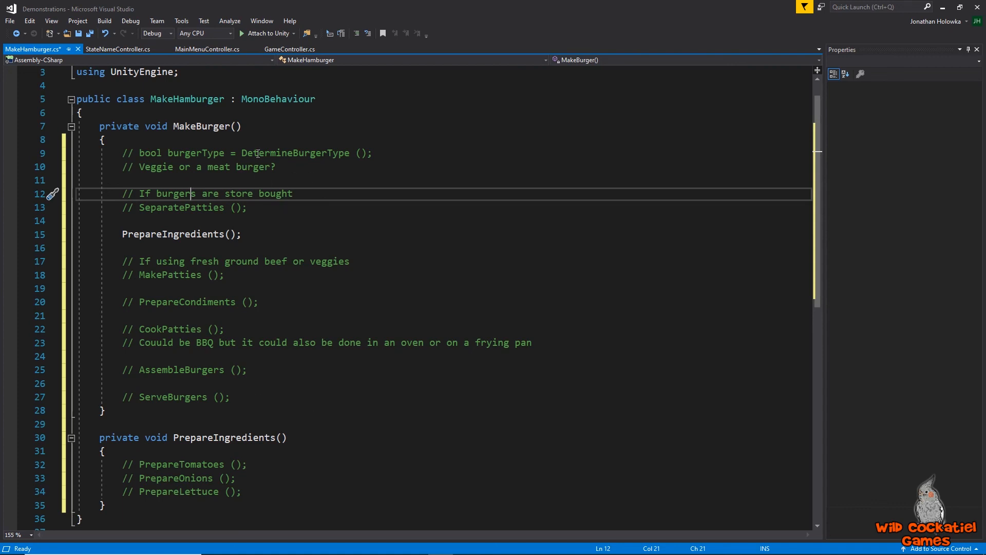
pyautogui.moveTo(367, 399)
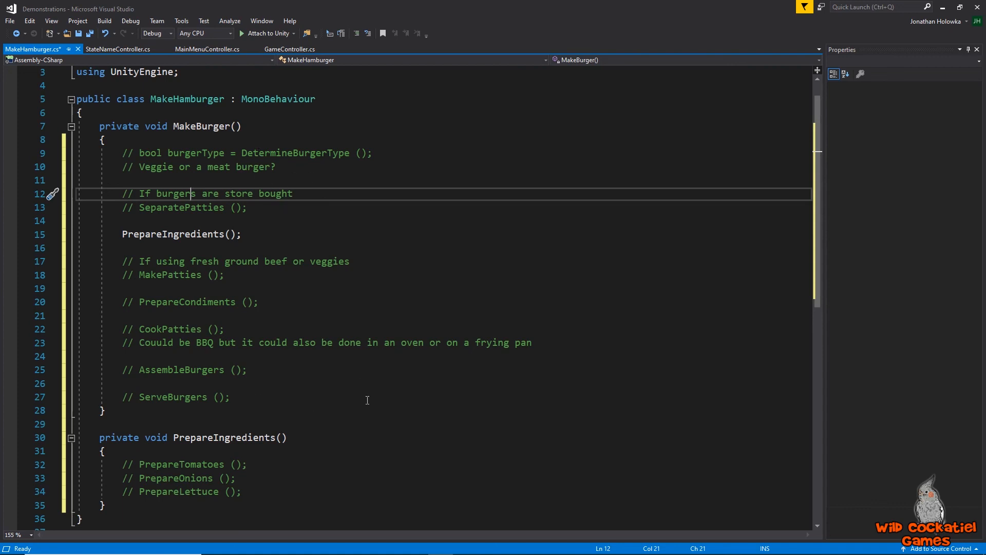